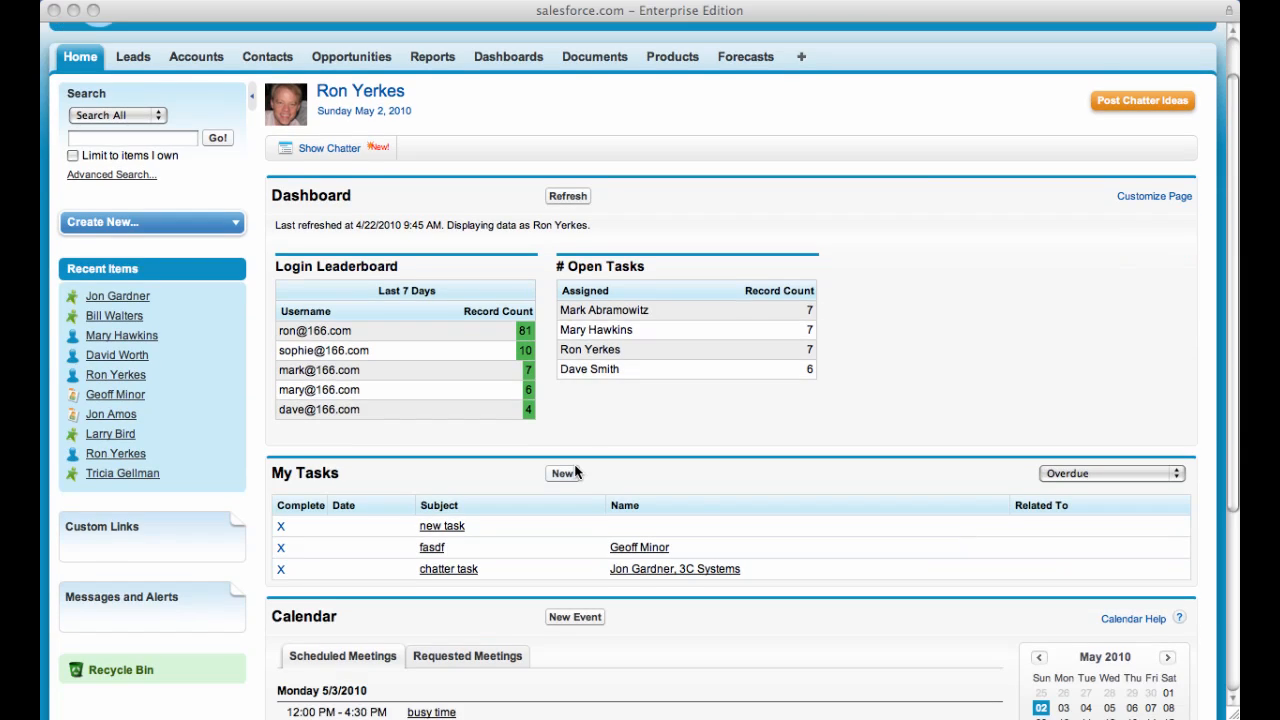
scroll("down", 3)
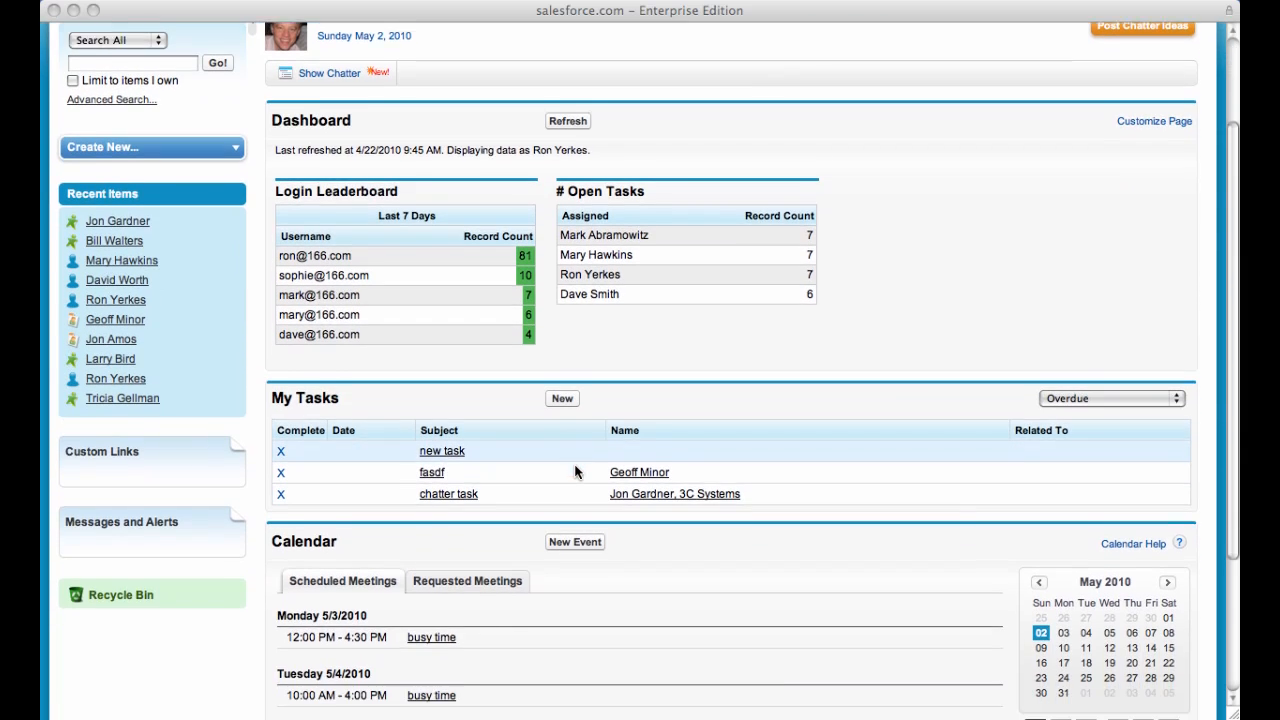
scroll("down", 3)
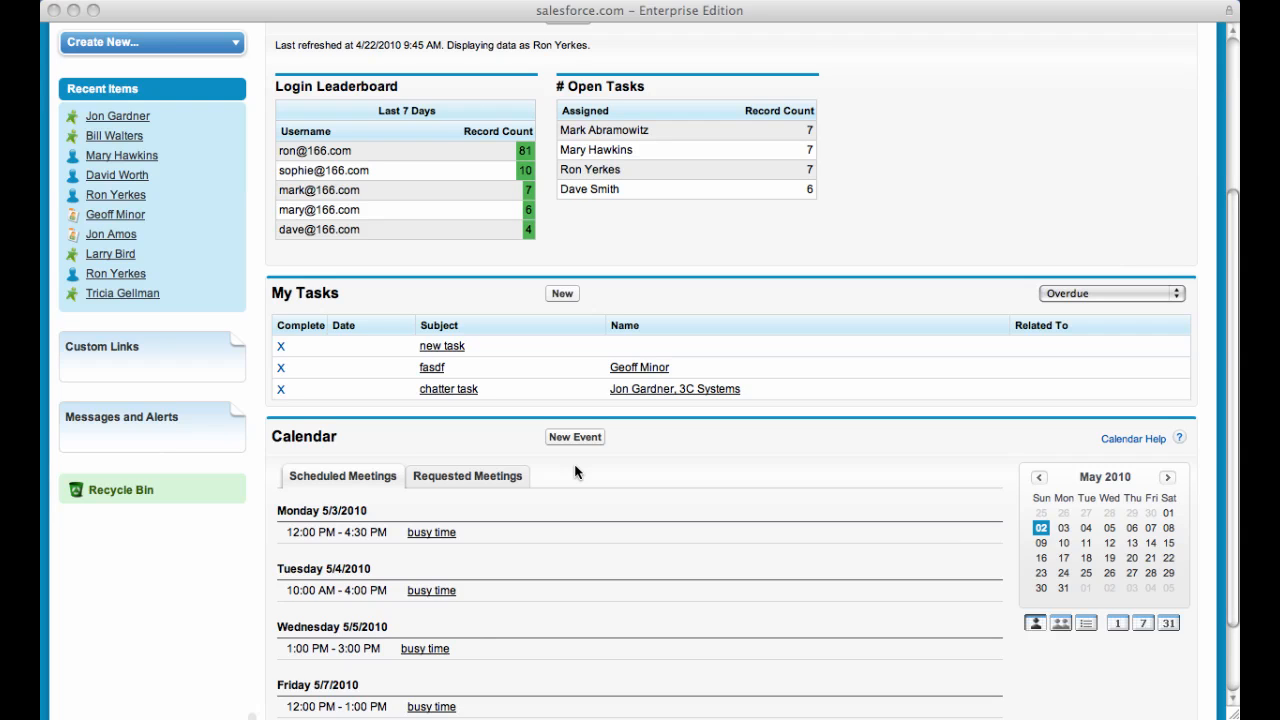
mouse_move(178, 130)
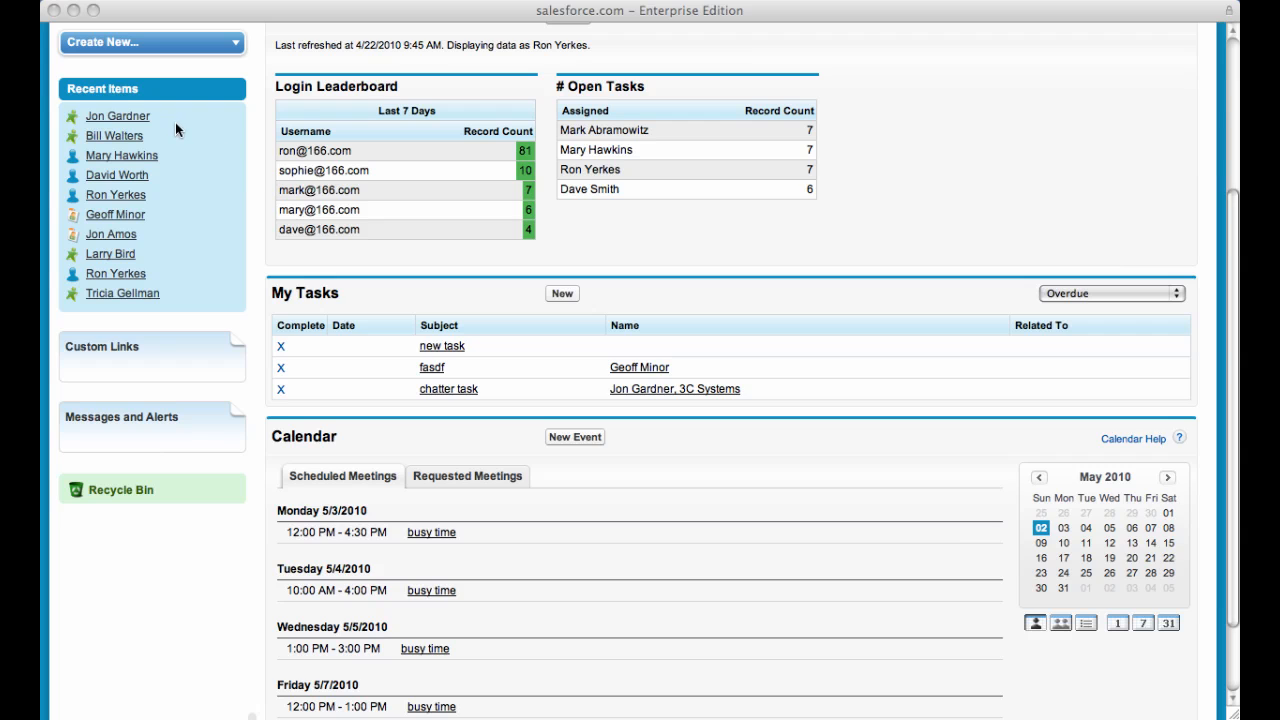
mouse_move(116, 116)
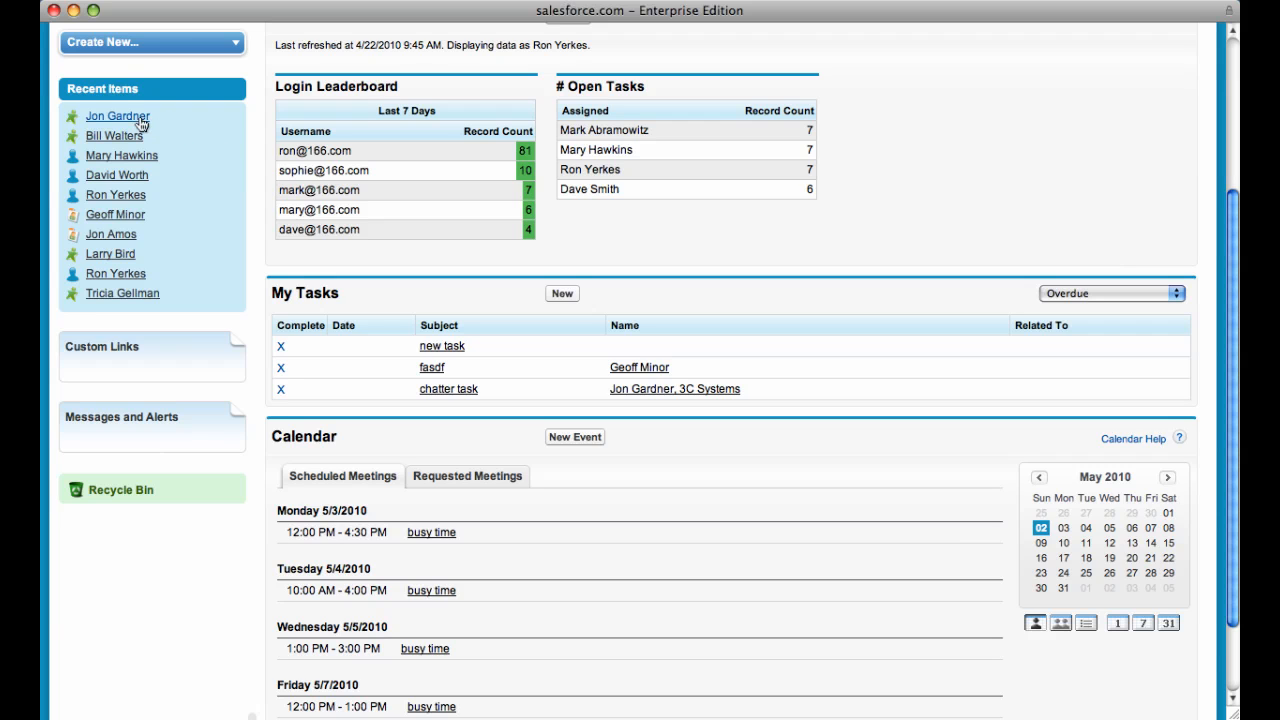
left_click(116, 116)
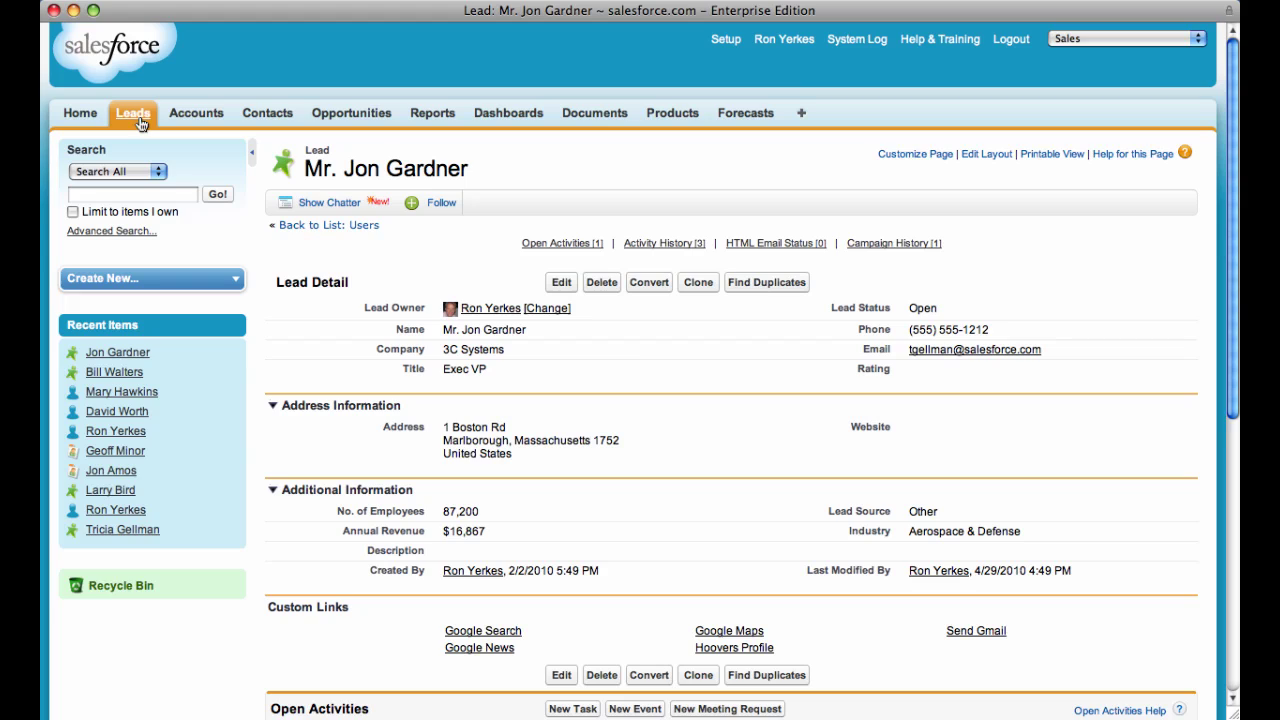
mouse_move(252, 158)
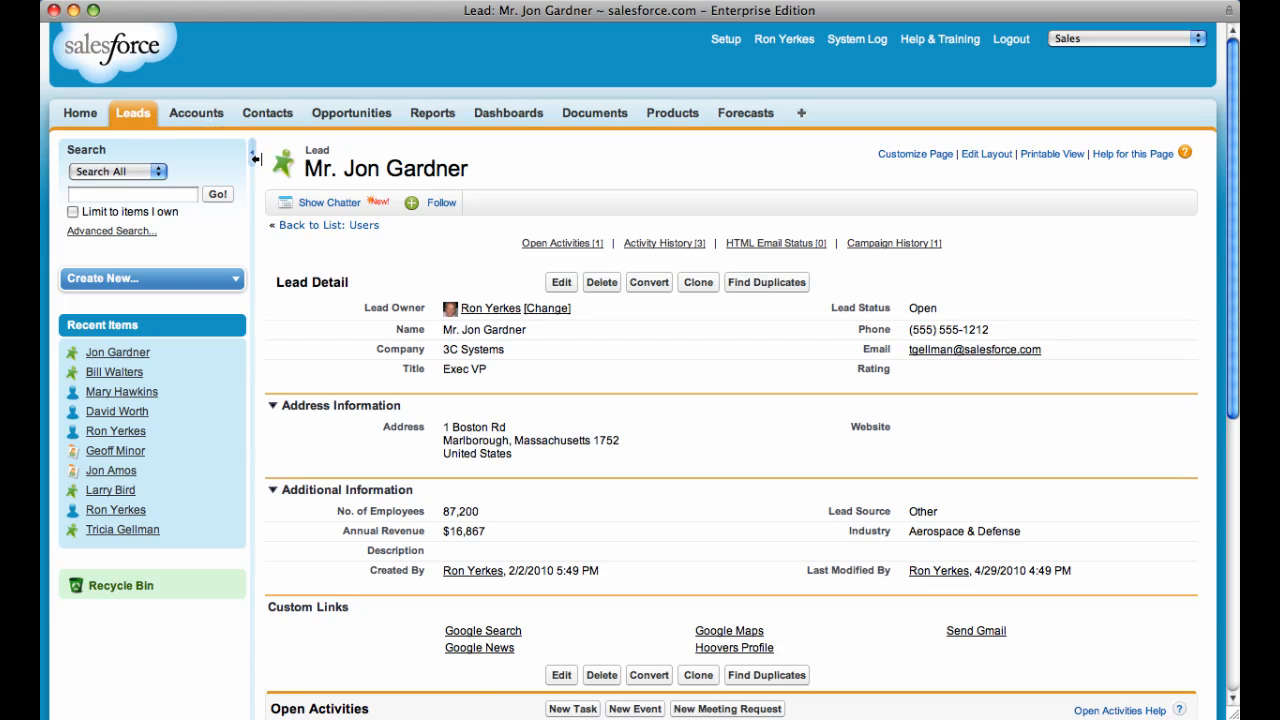
left_click(248, 156)
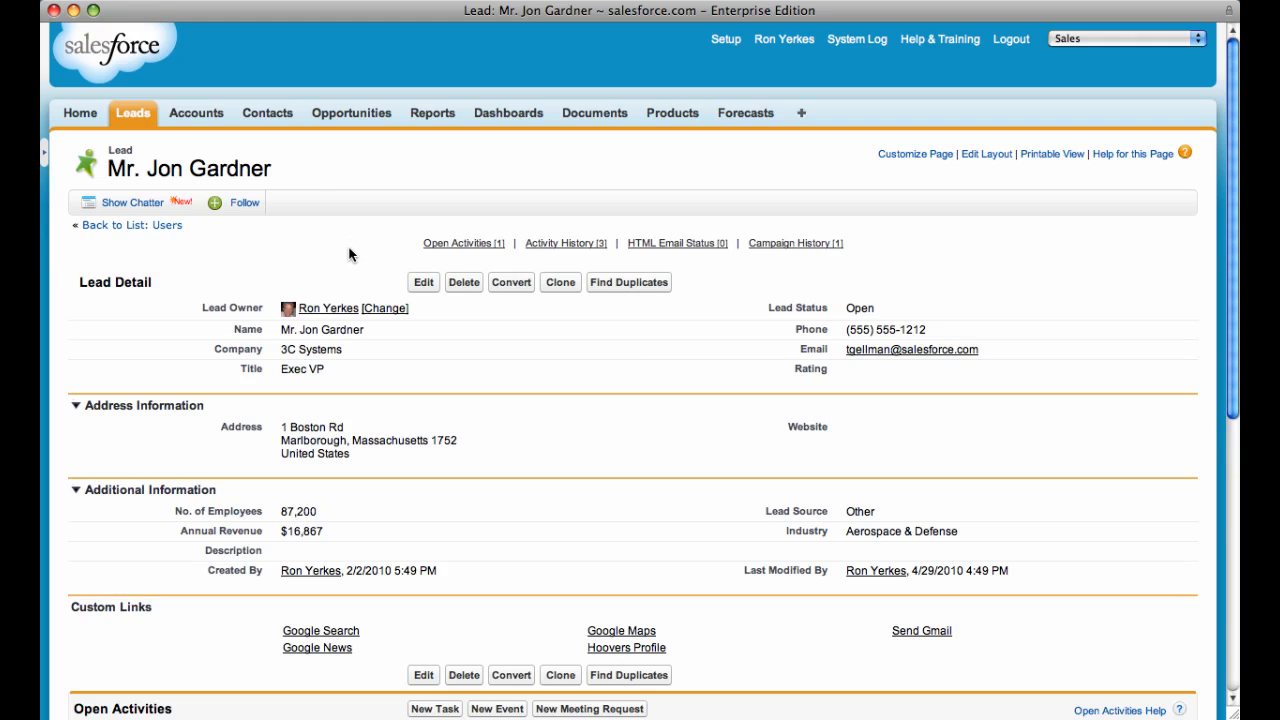
mouse_move(1236, 708)
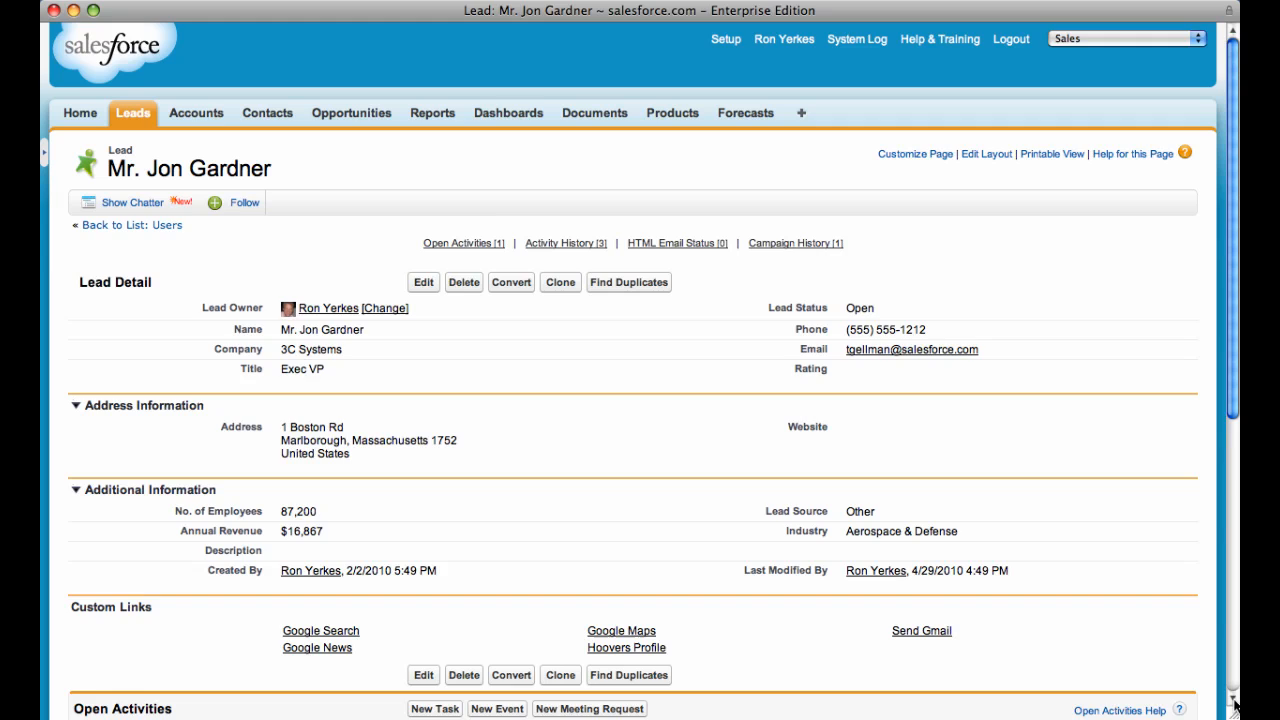
scroll("down", 3)
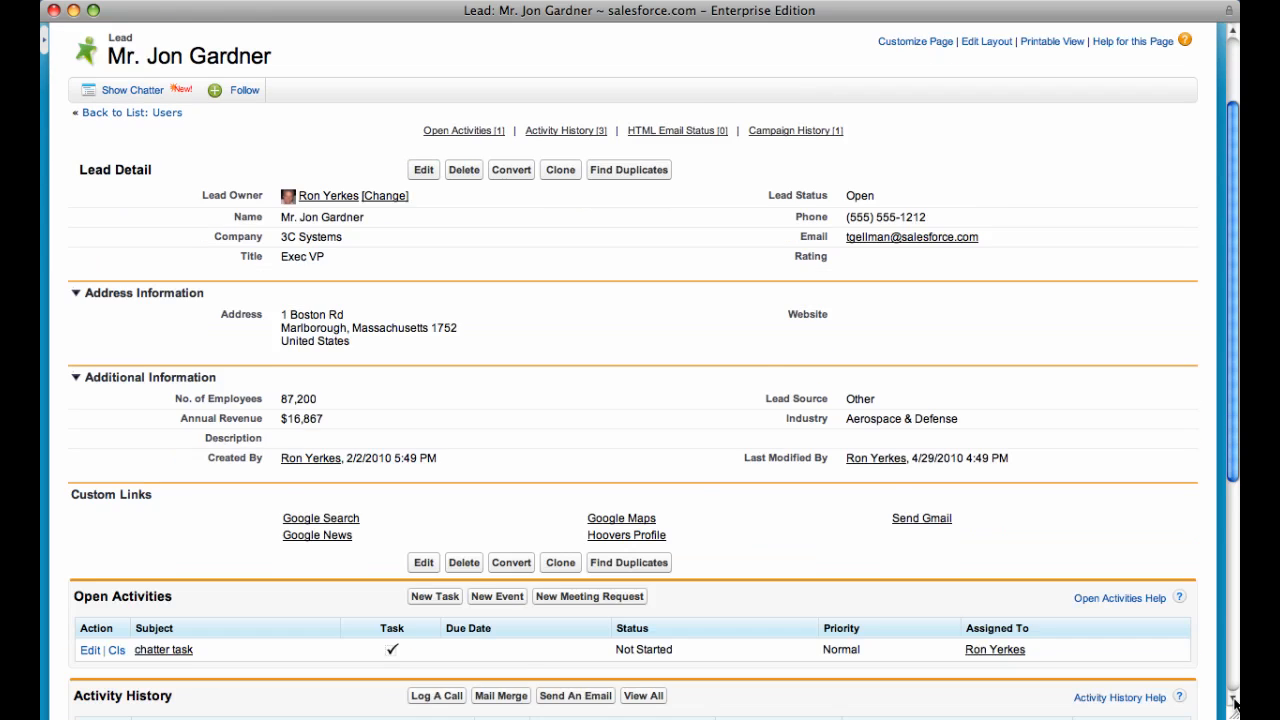
scroll("down", 3)
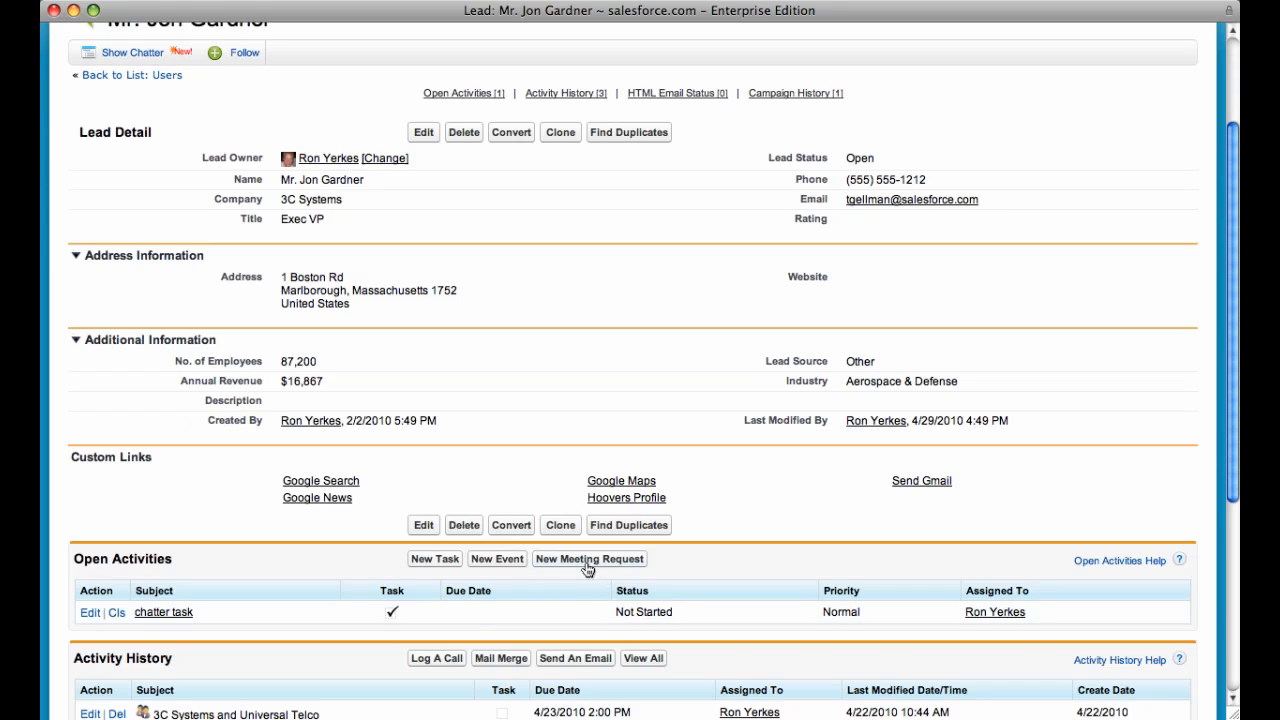
left_click(588, 560)
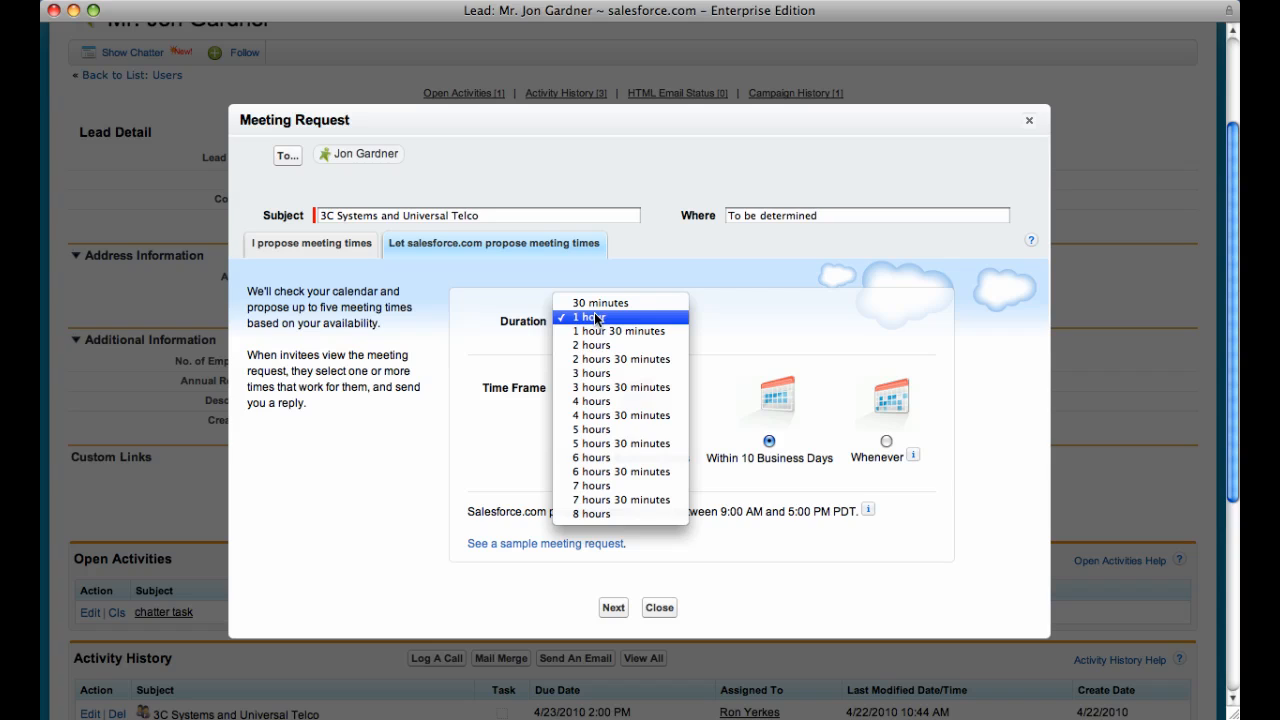
mouse_move(584, 456)
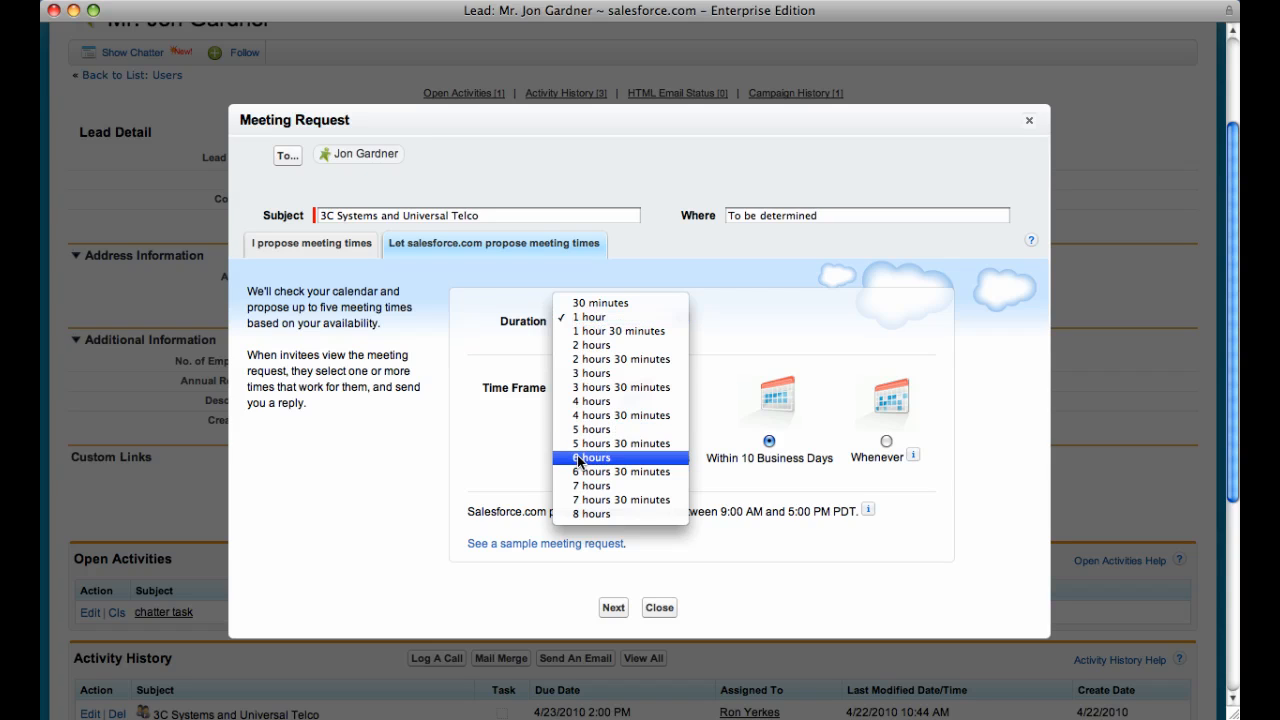
left_click(588, 316)
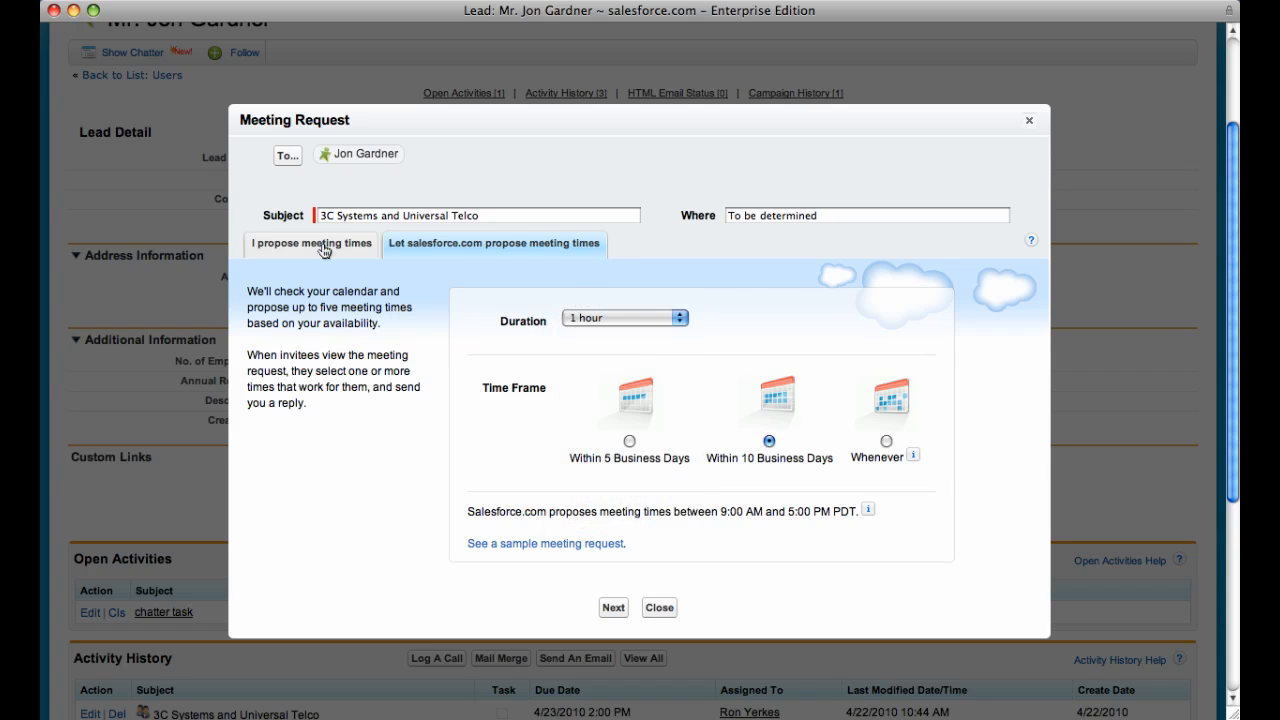
left_click(312, 244)
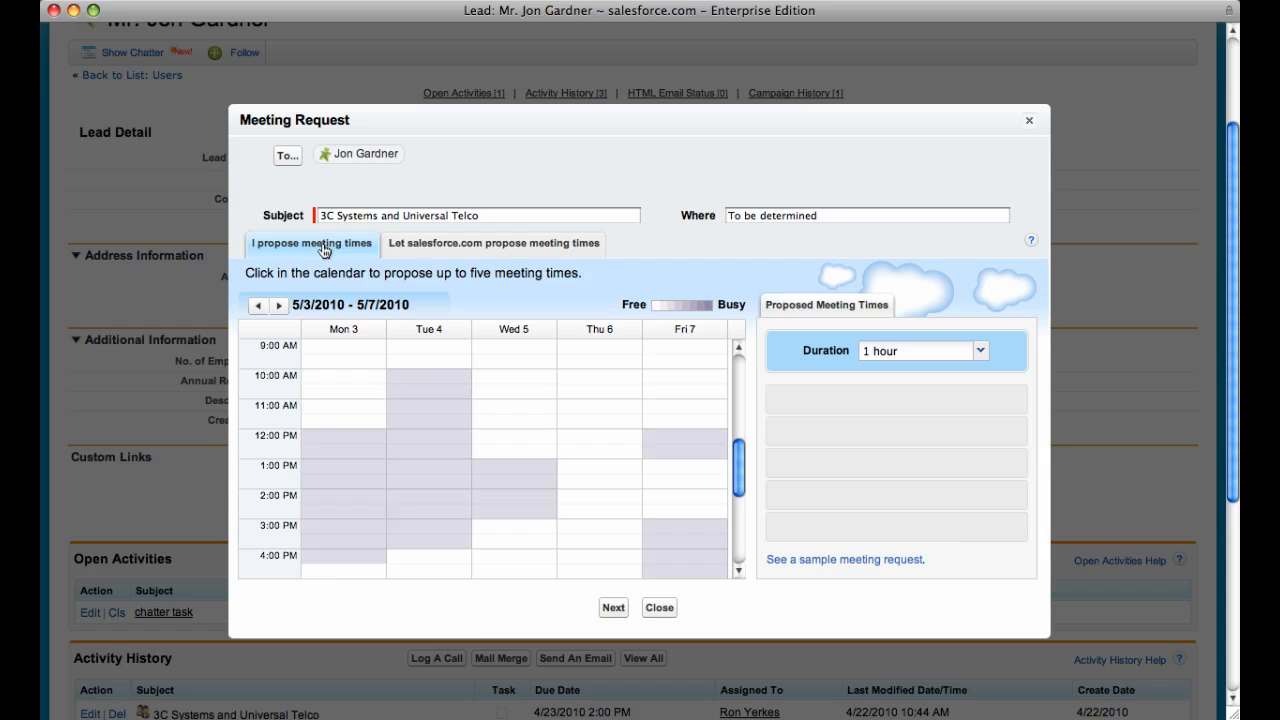
left_click(288, 156)
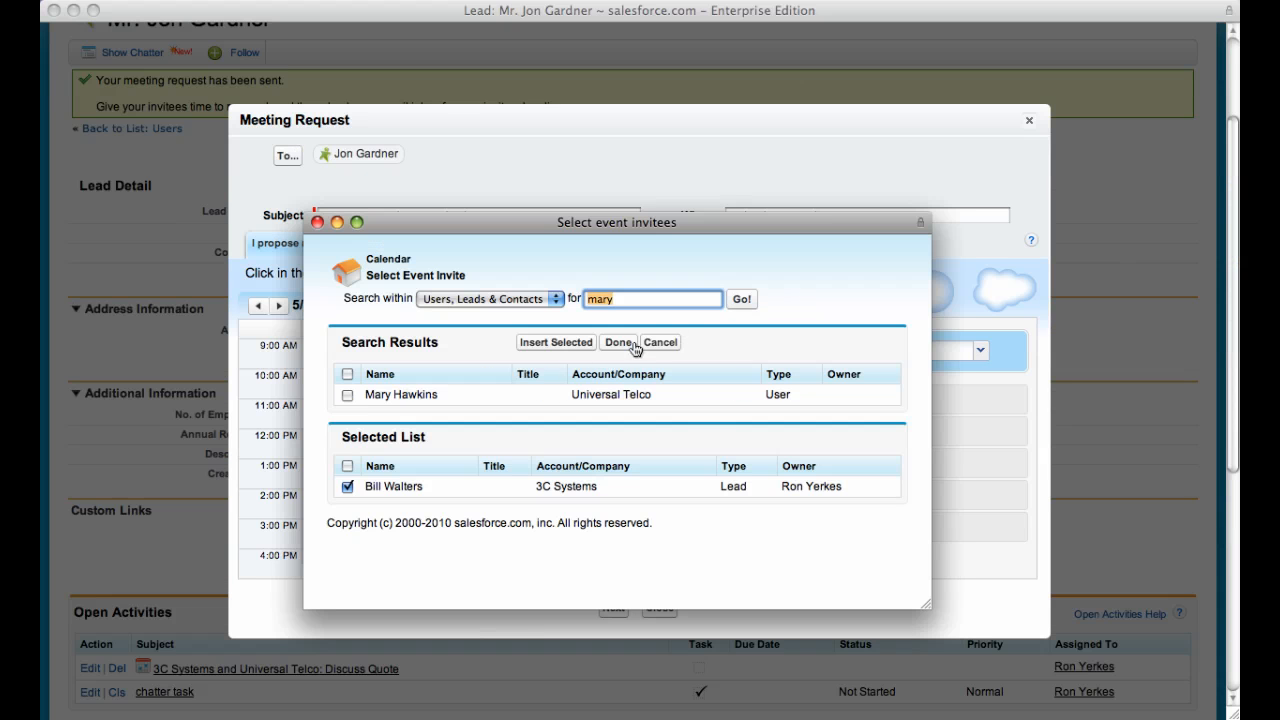
left_click(348, 394)
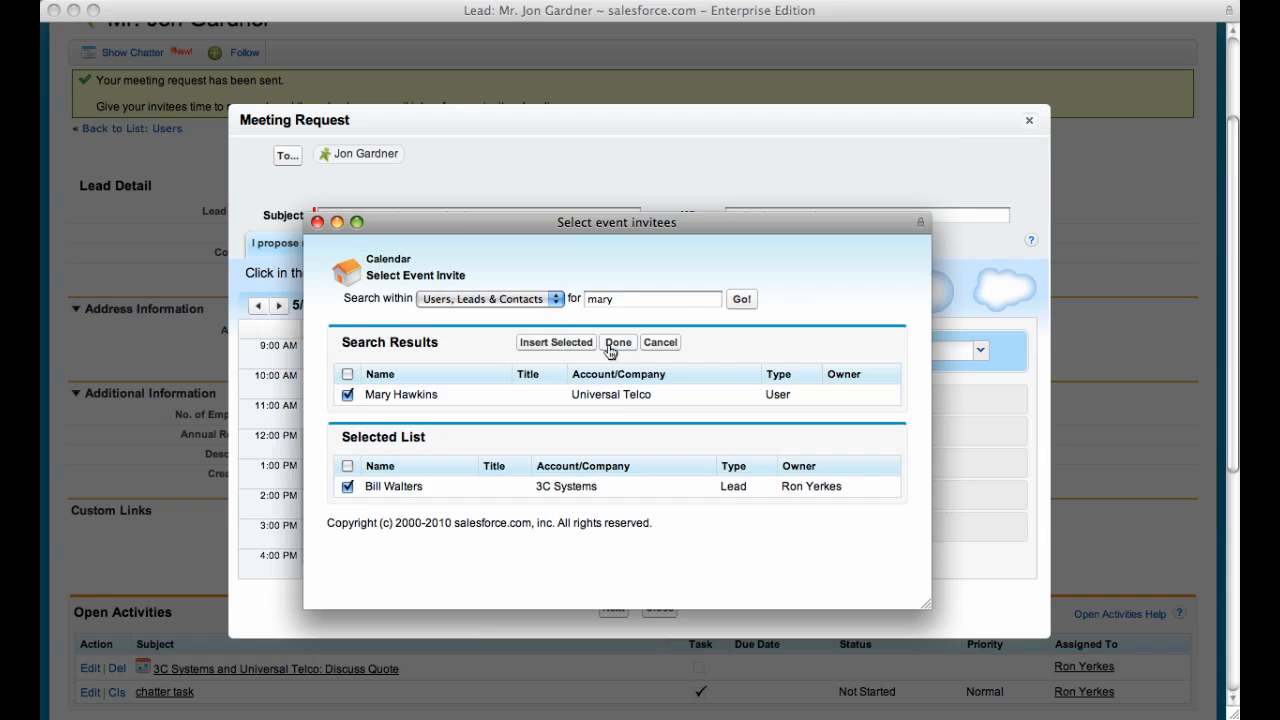
left_click(616, 342)
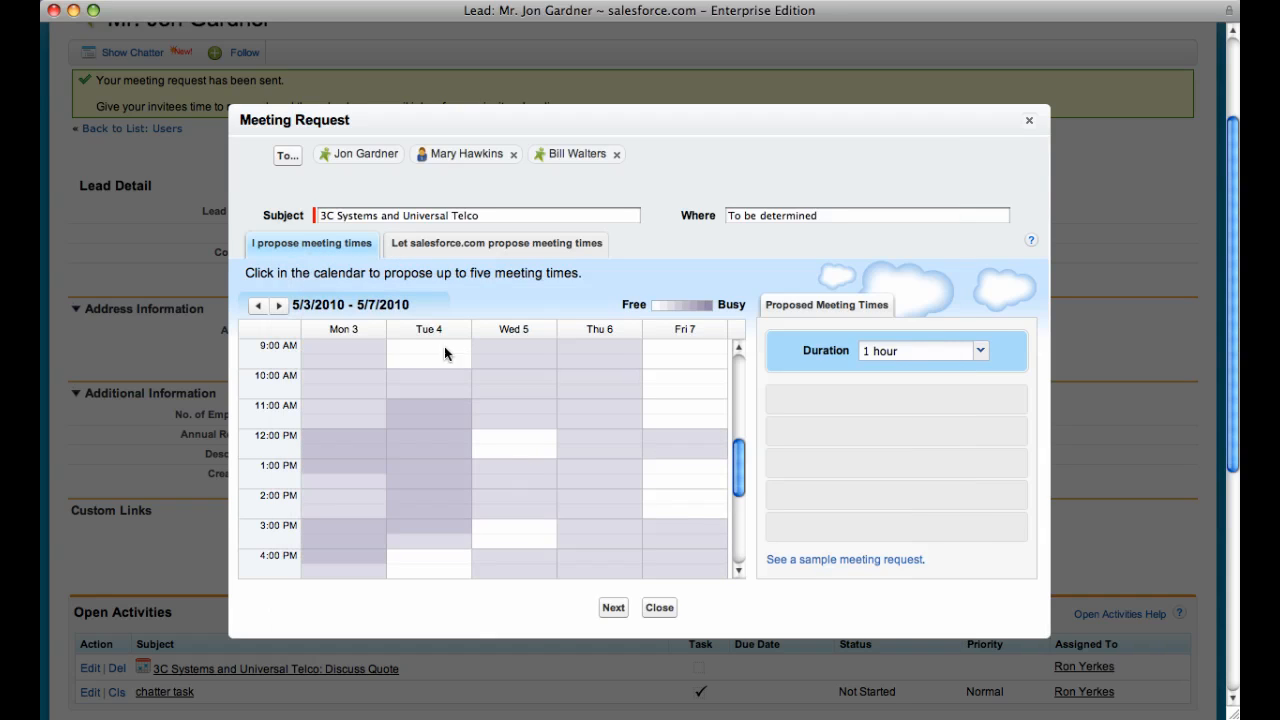
Step: Propose Tuesday 9 AM, Wednesday noon and Friday slots, then move to the request preview
left_click(422, 354)
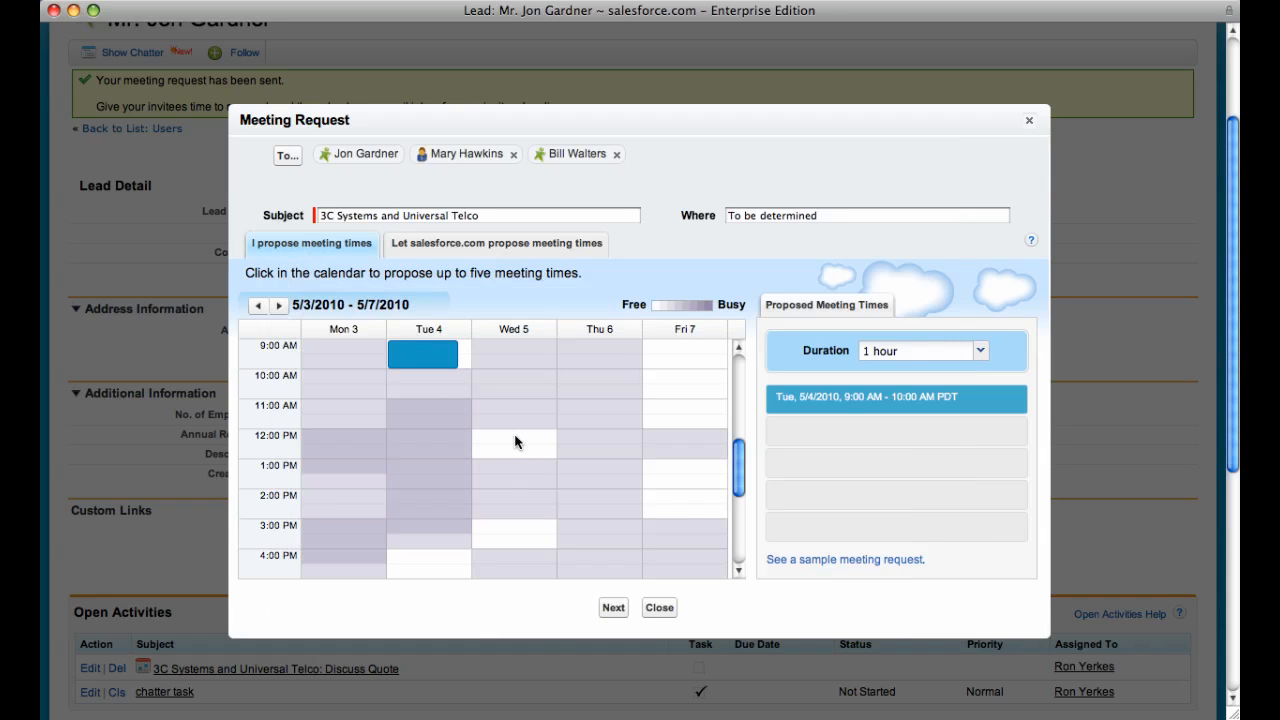
left_click(680, 370)
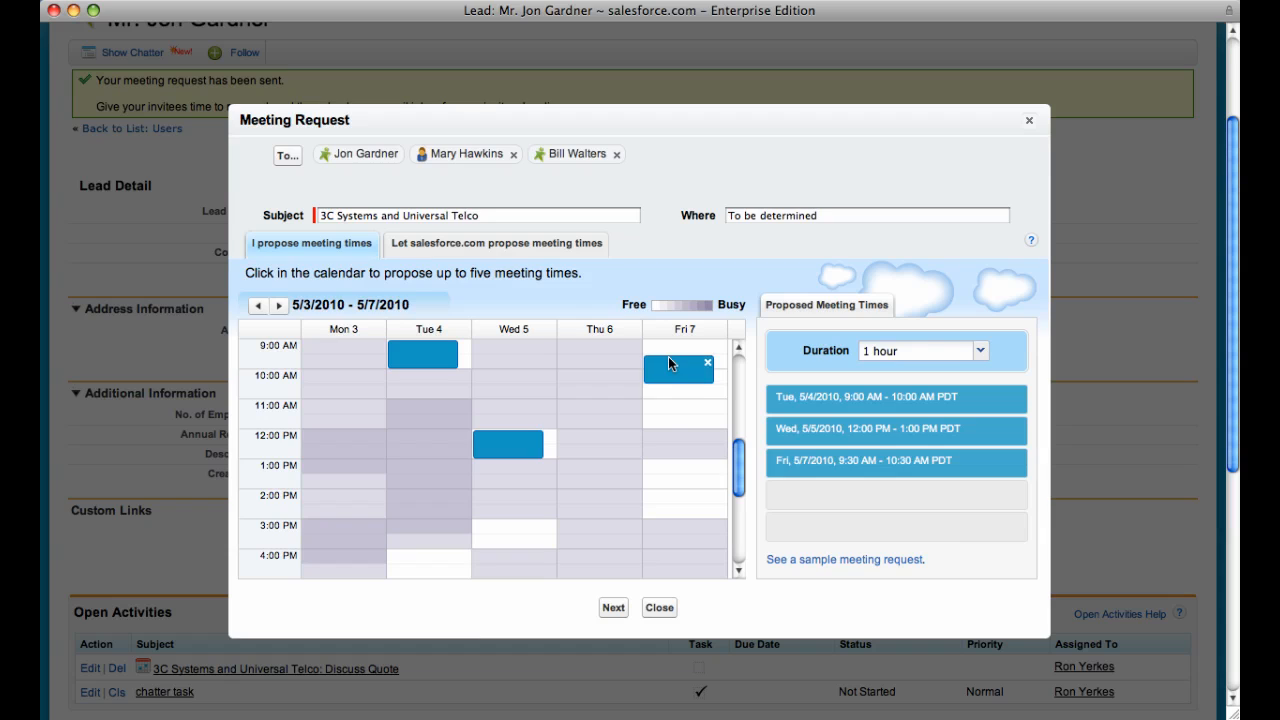
left_click(678, 474)
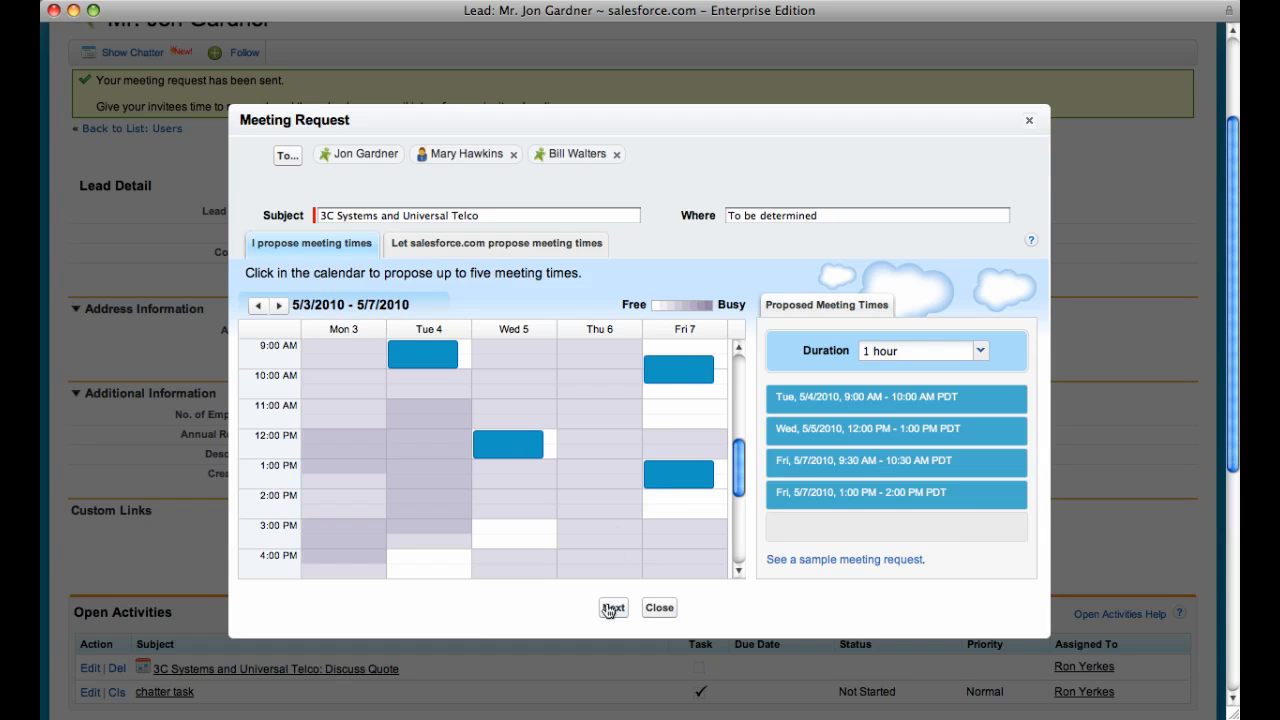
left_click(612, 608)
type(":")
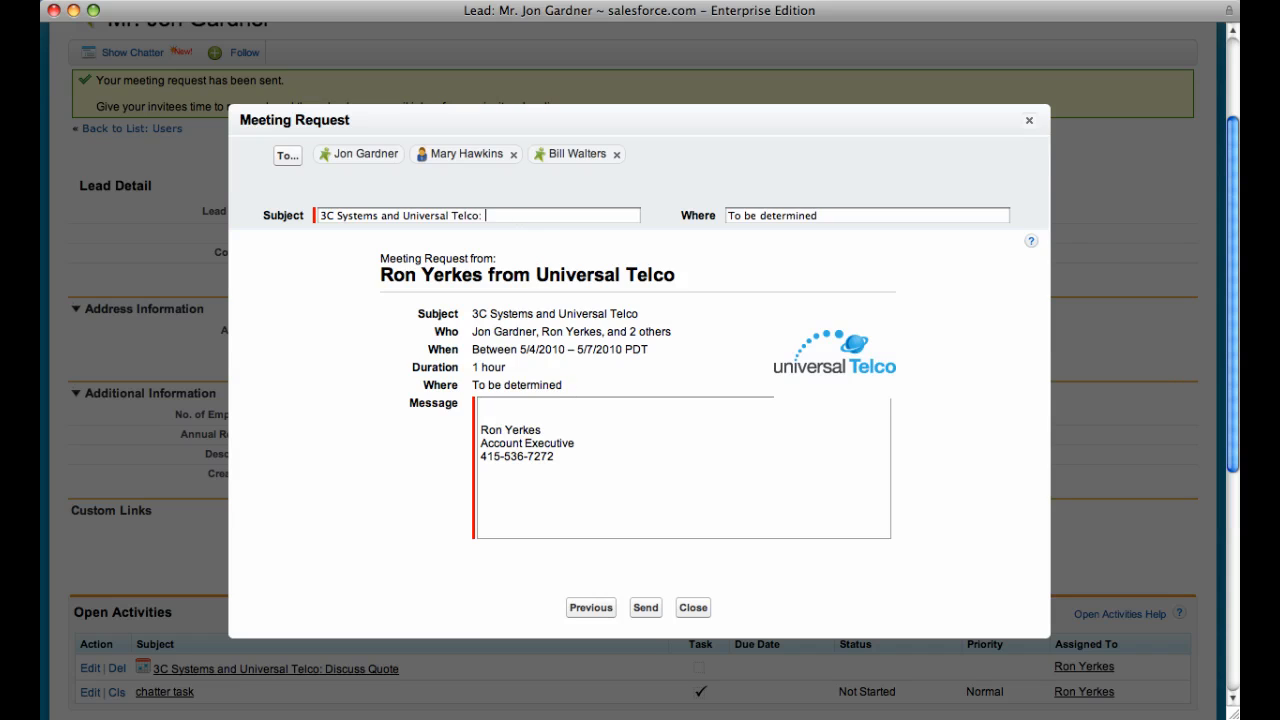
Step: Send the 'Discuss Quote' request with the message about reviewing products and quotes
type("Discuss")
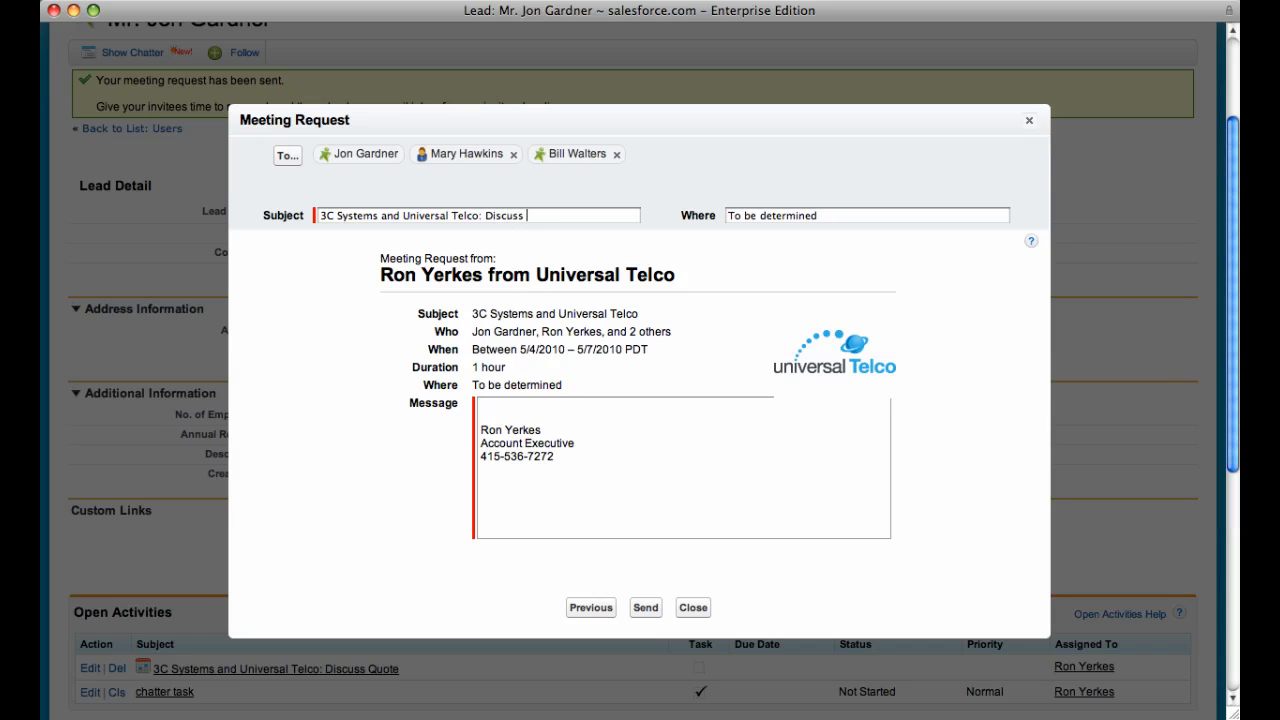
type("Quote")
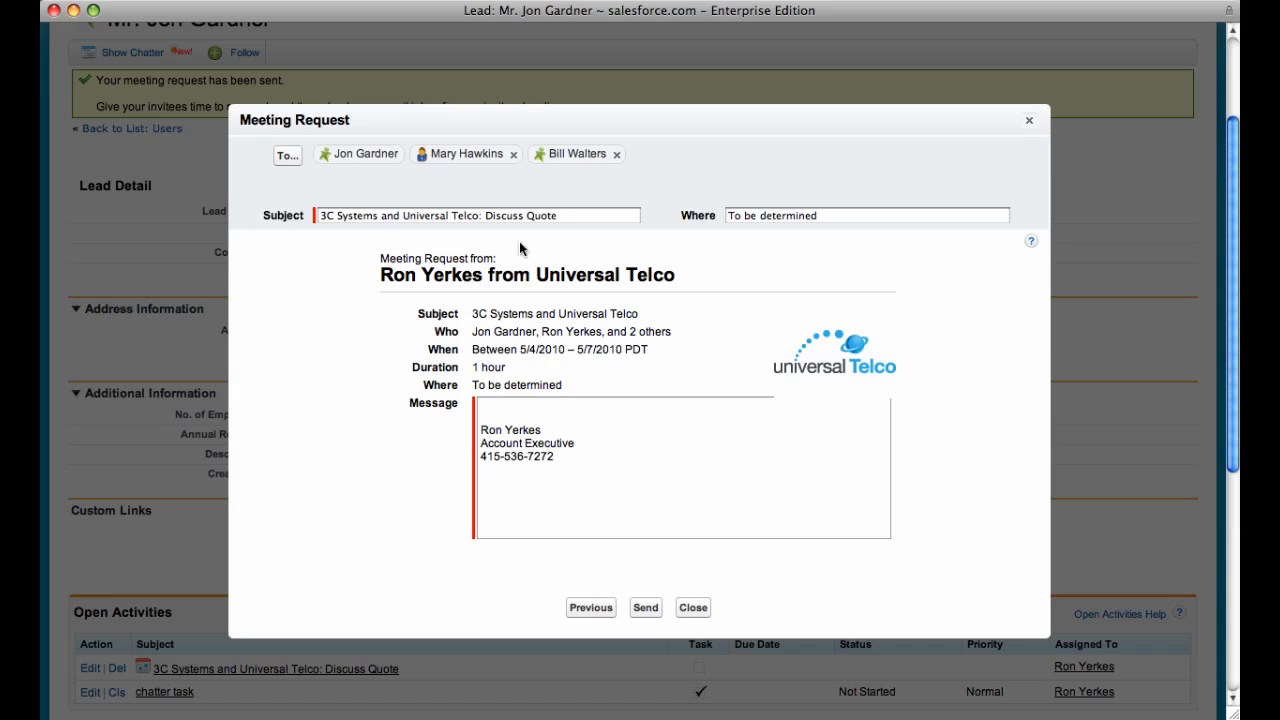
mouse_move(508, 410)
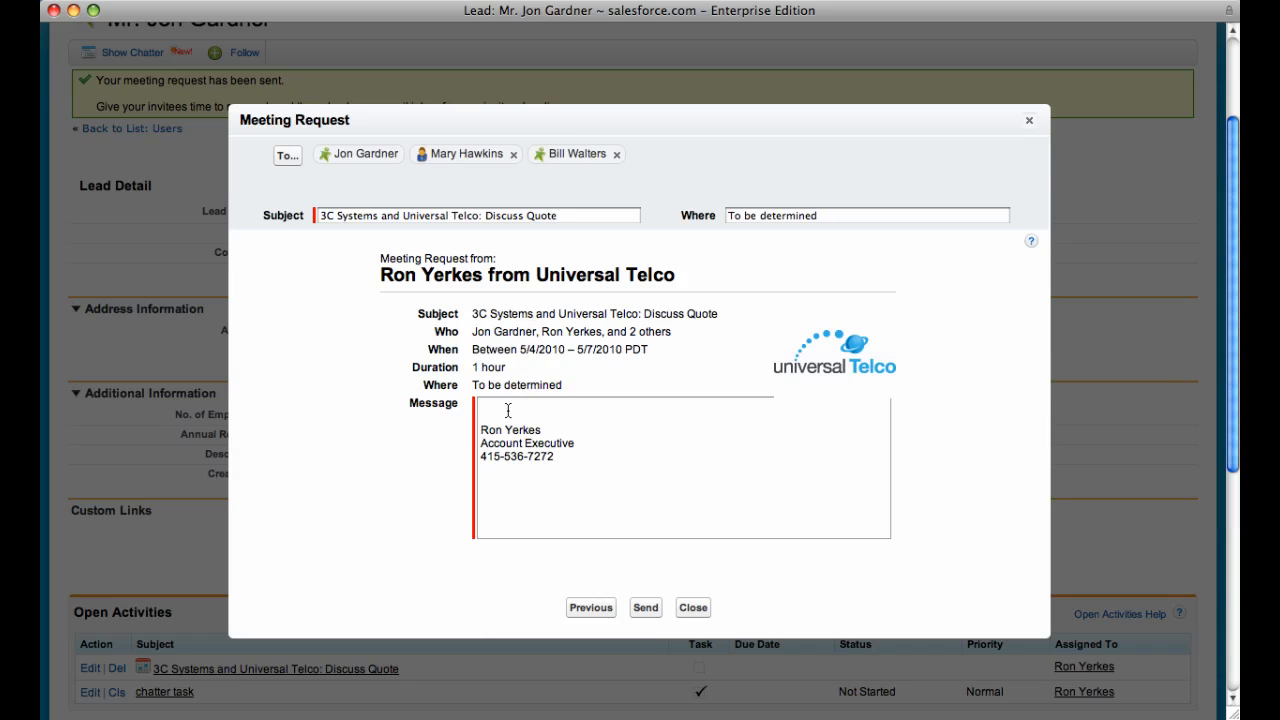
type("Jon")
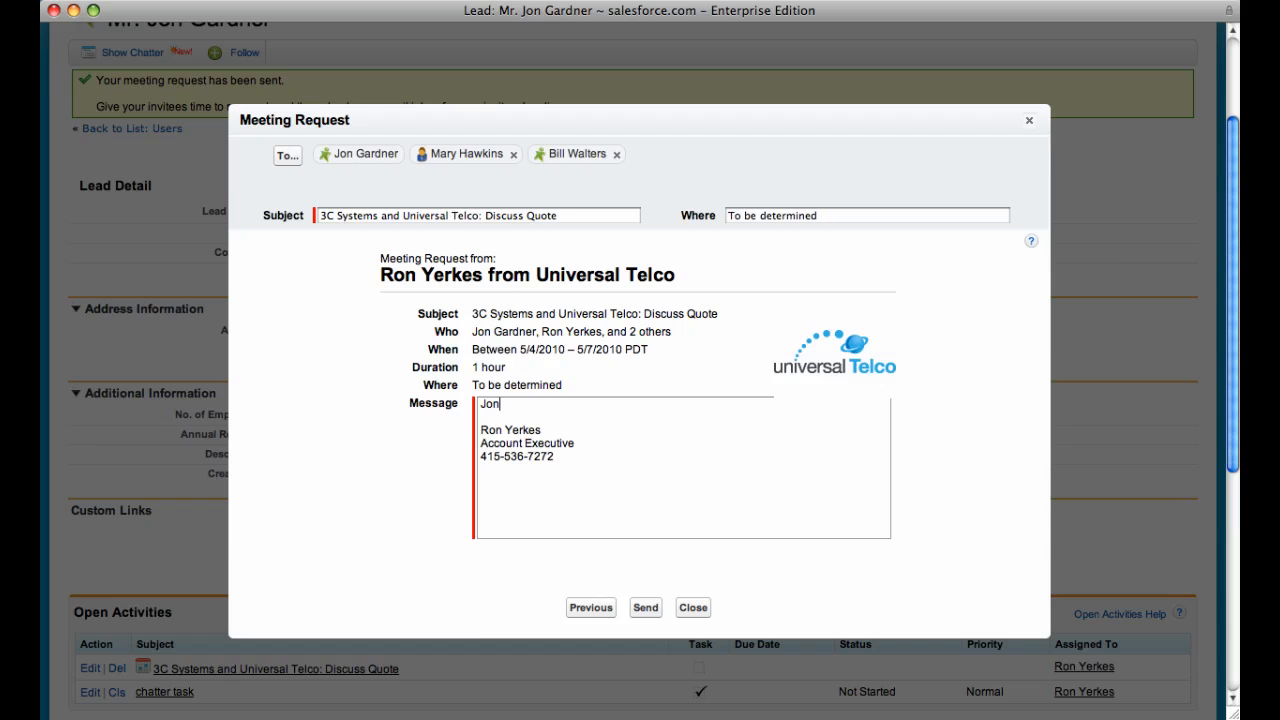
type("As we discu")
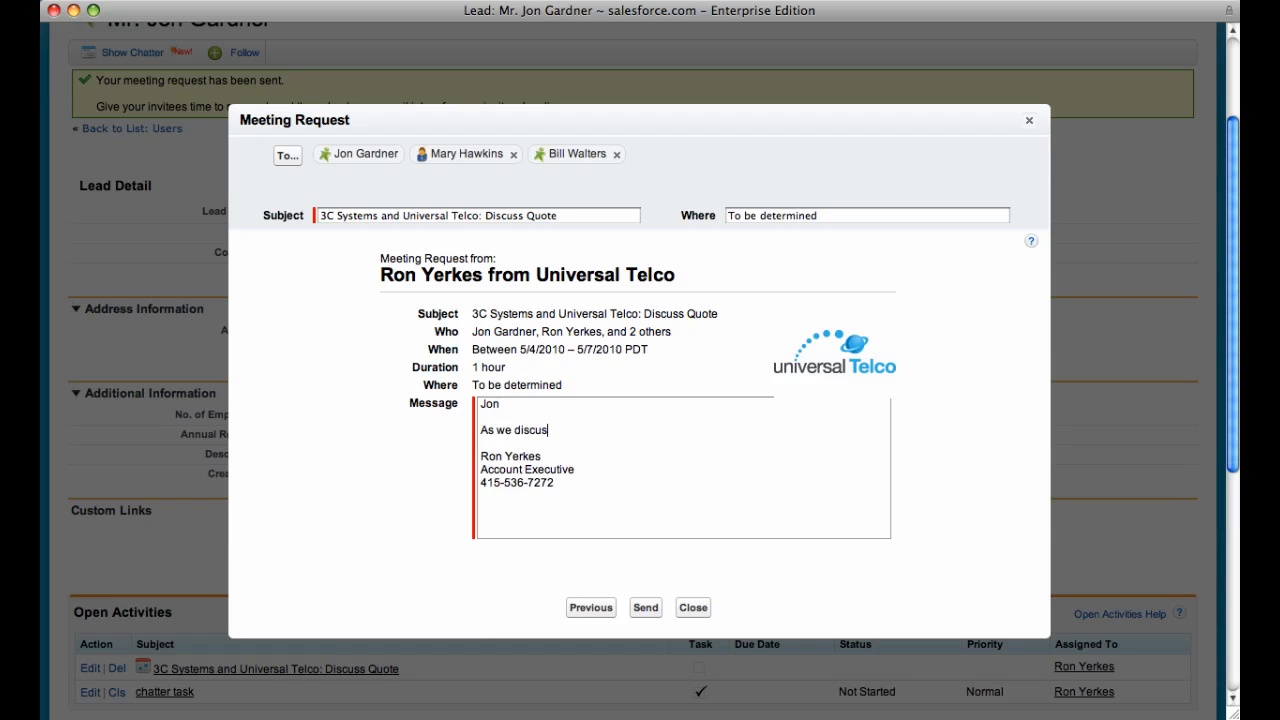
type("sed, let")
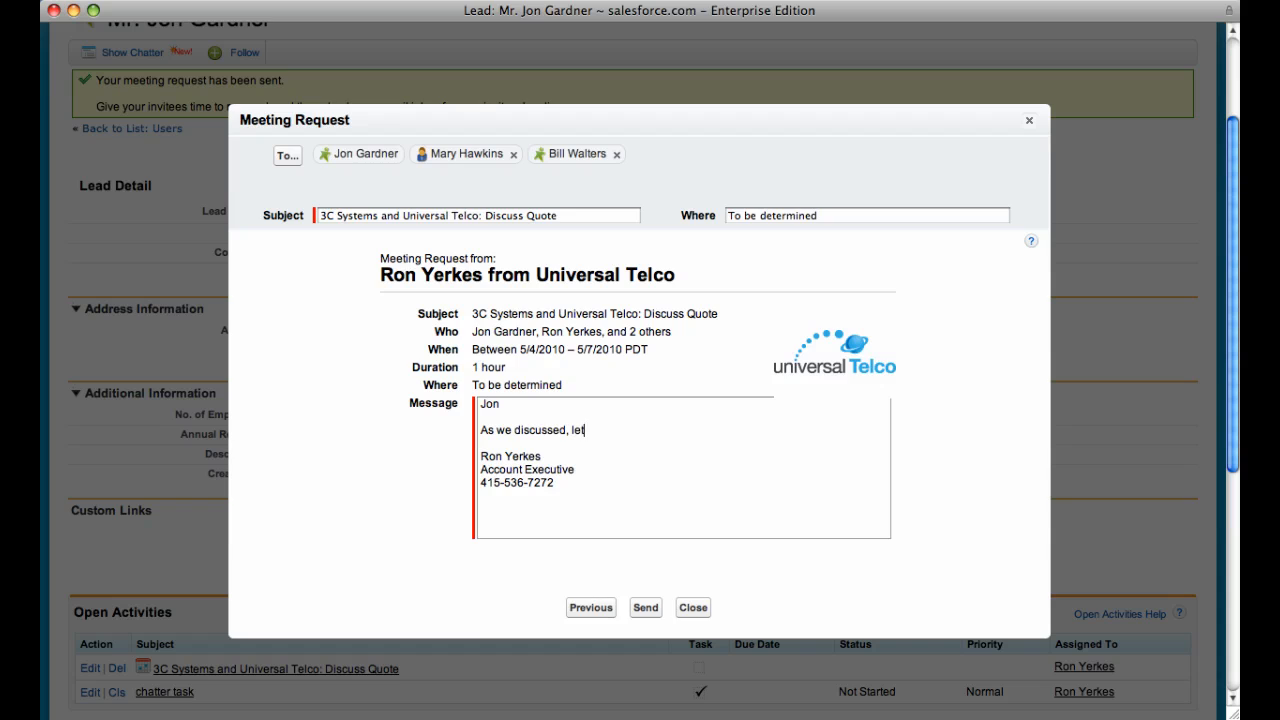
type("s get tog")
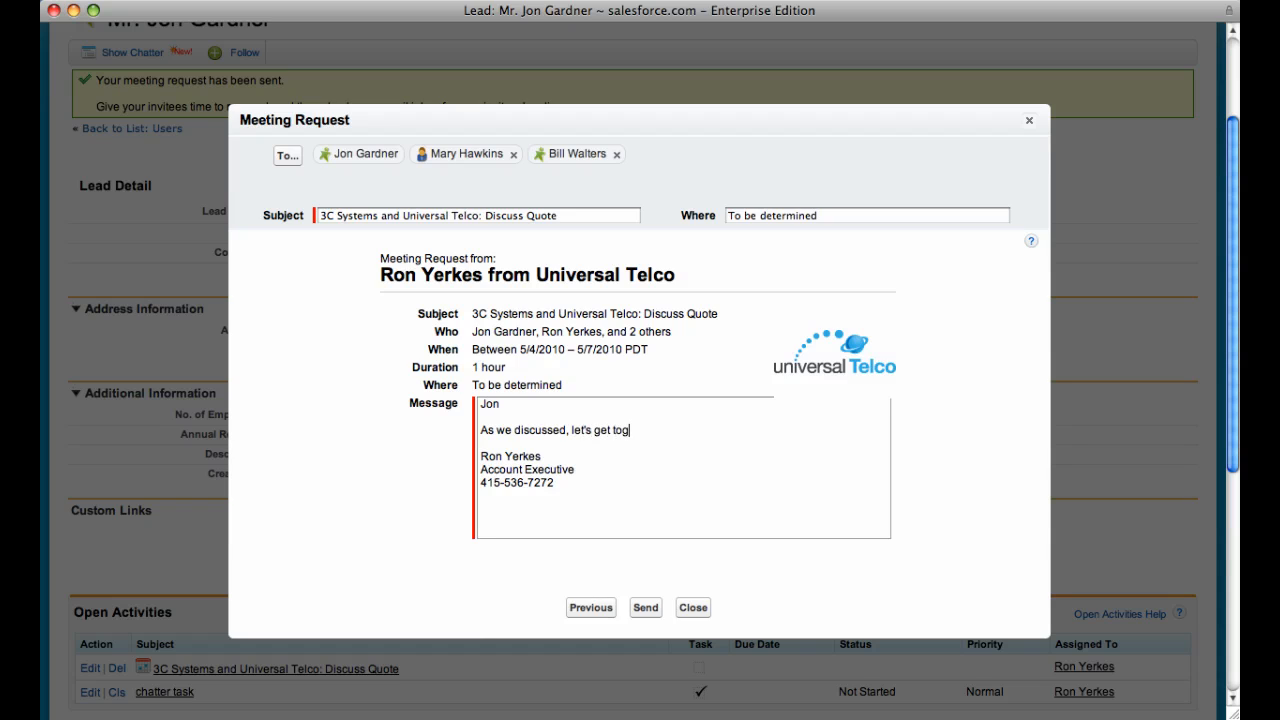
type("ether and revi")
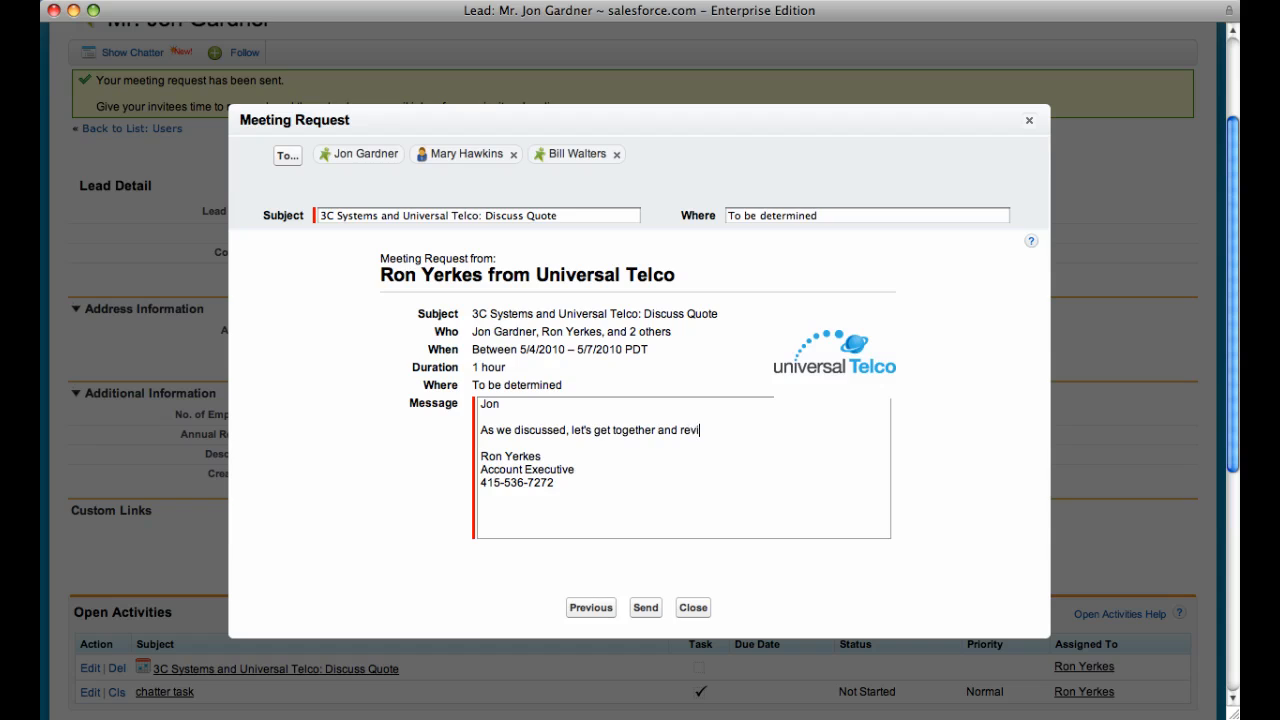
type("ew our products")
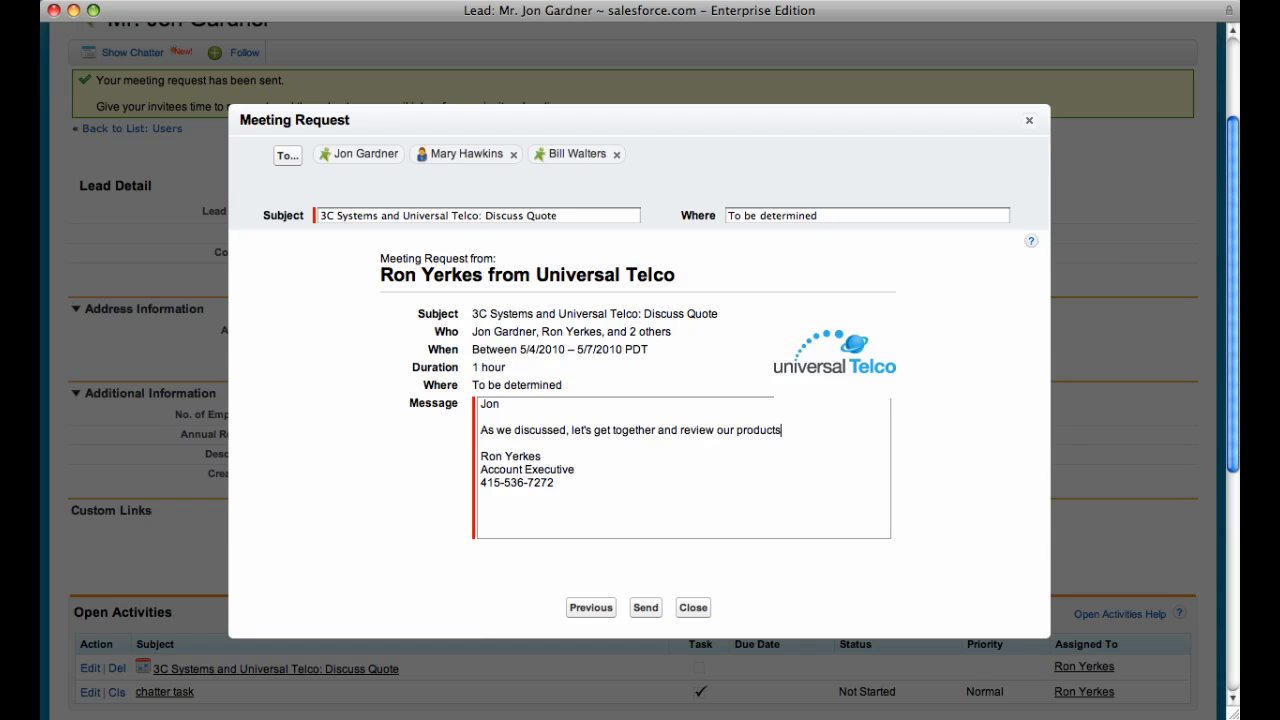
type("and quotes.")
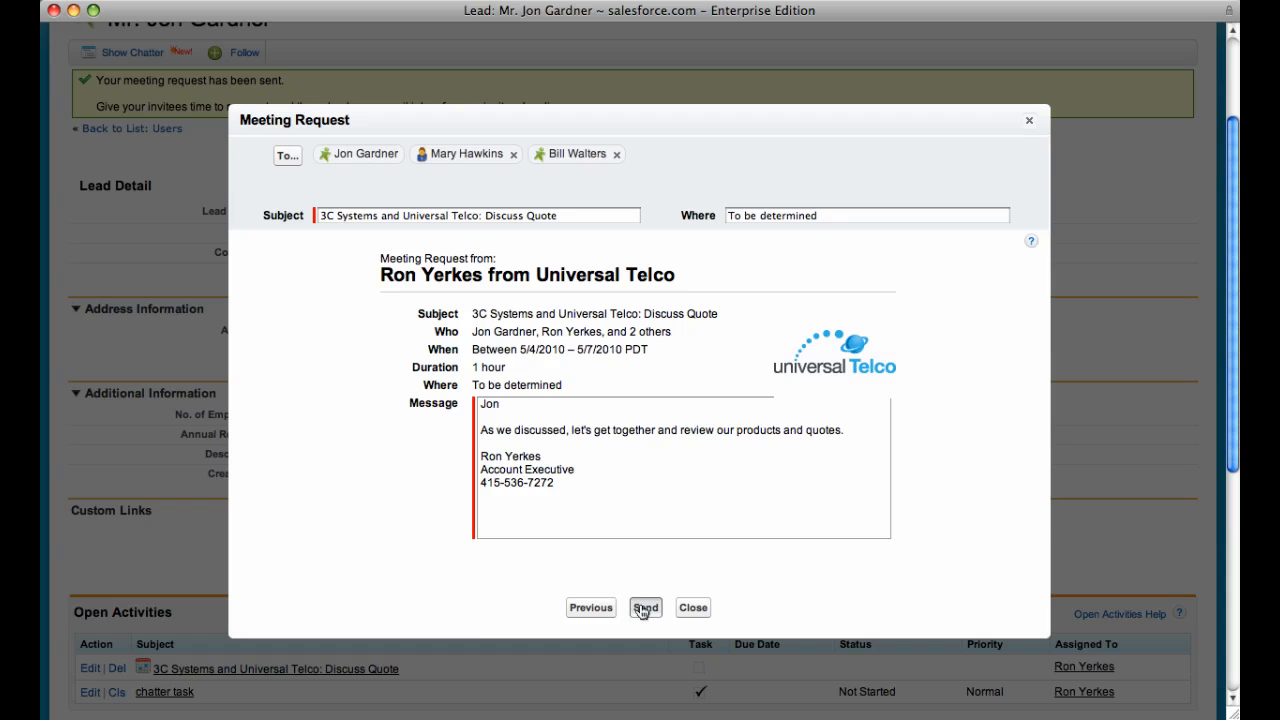
left_click(644, 608)
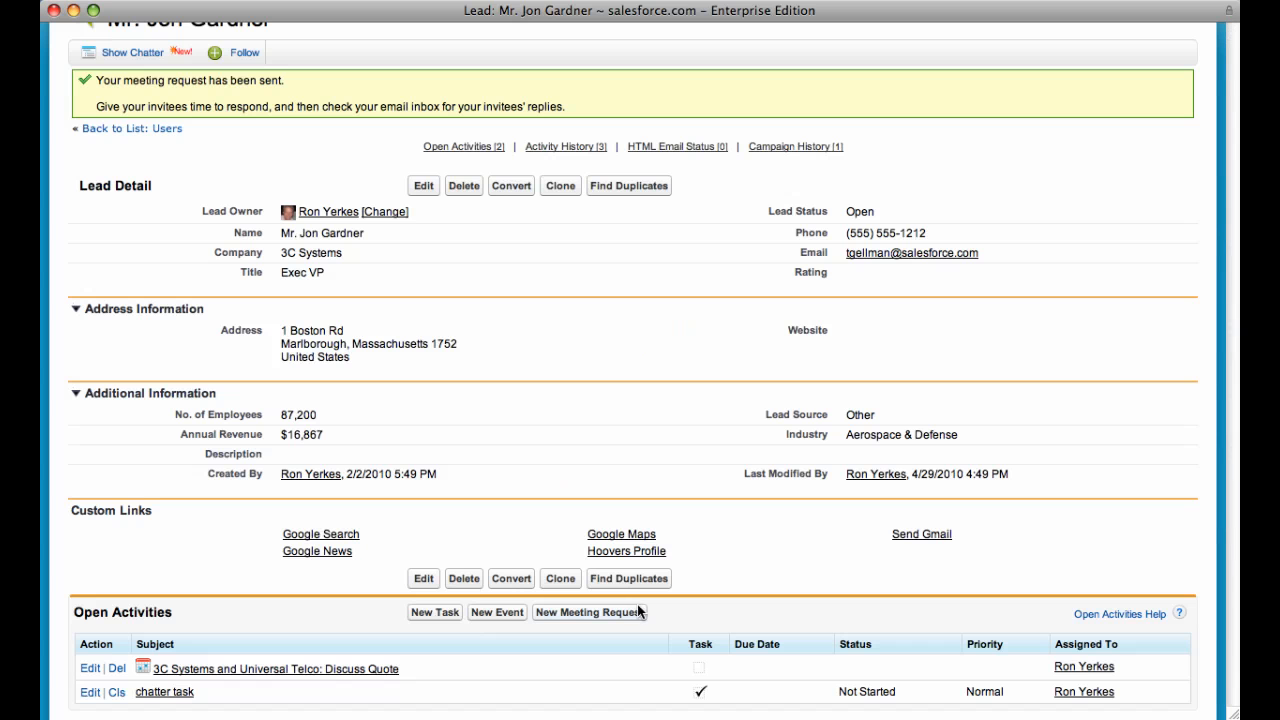
Step: View the invitation email and go to Jon's page for responding to the request
left_click(272, 668)
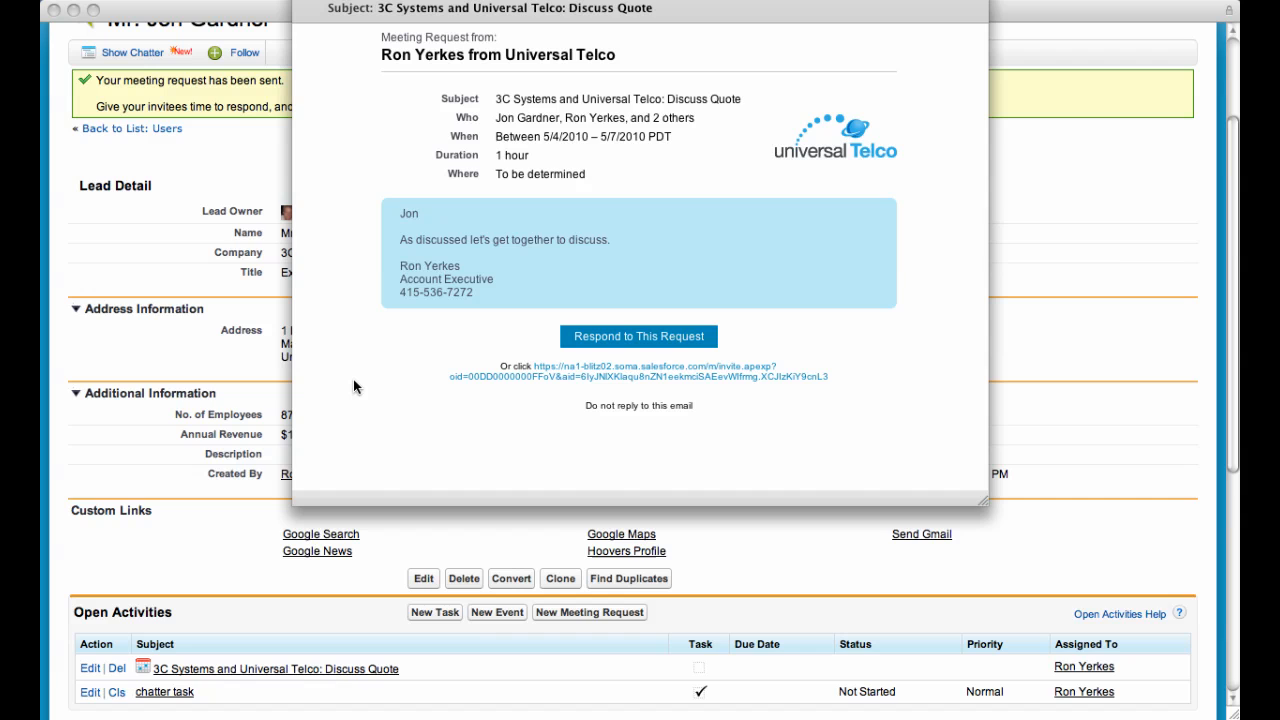
mouse_move(548, 158)
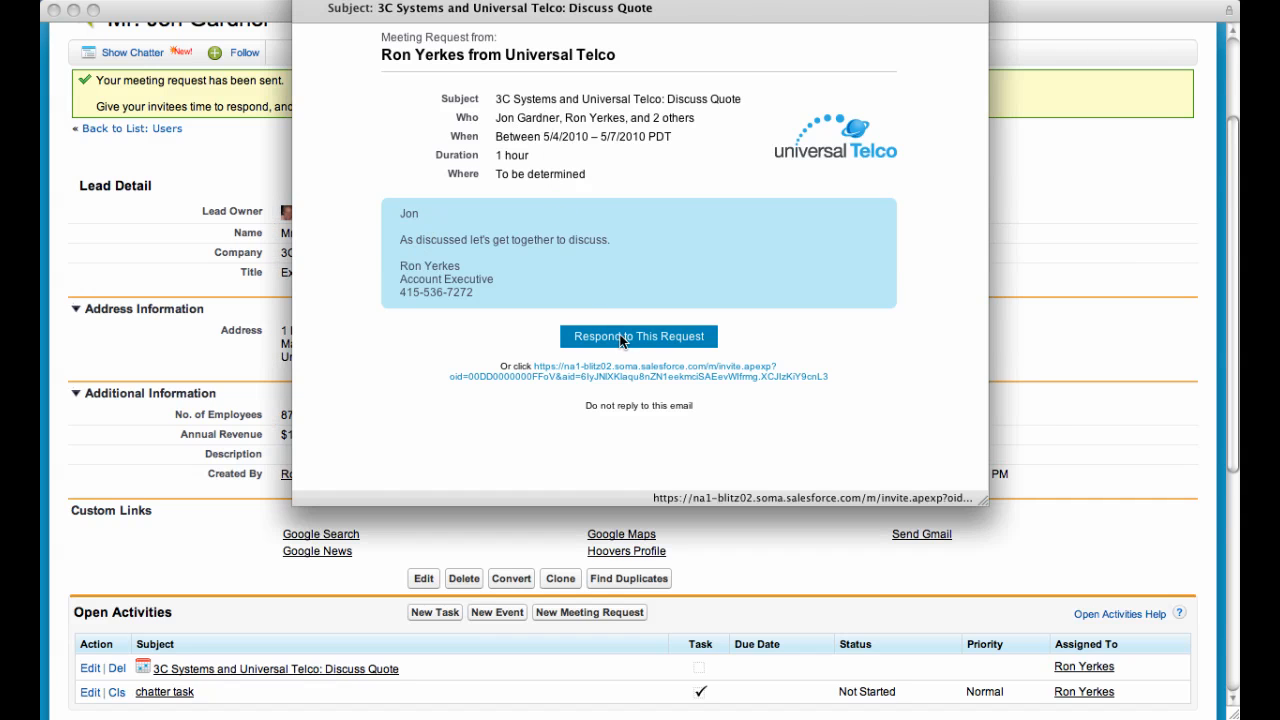
left_click(638, 336)
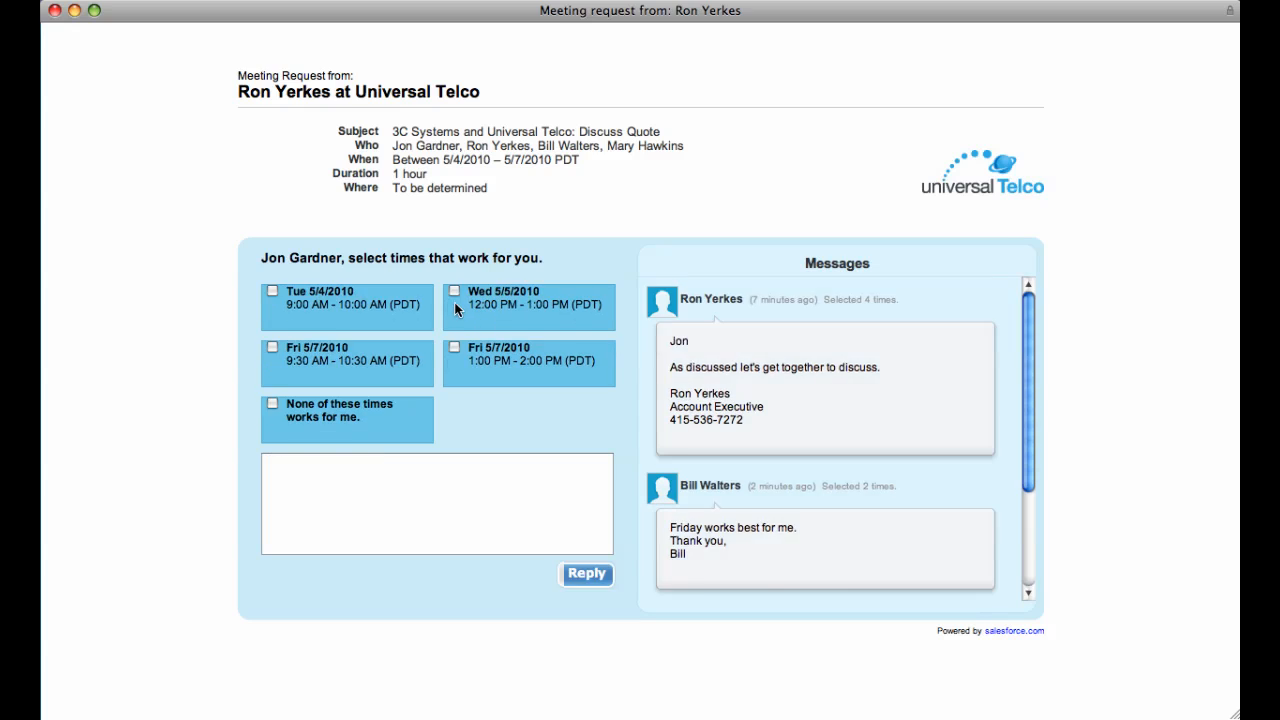
Step: Reply as Jon that Wed 5/5 noon and Fri 5/7 1 PM work, with 'Looking forward to meeting.'
left_click(454, 308)
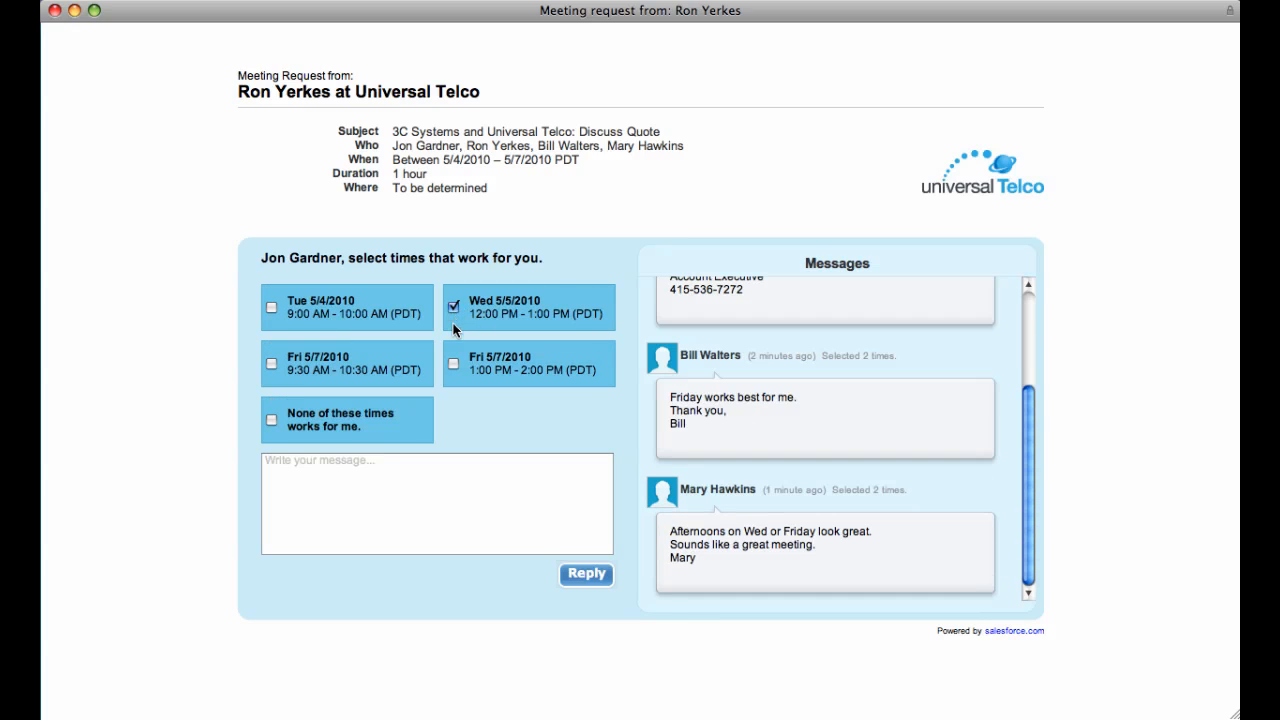
left_click(468, 356)
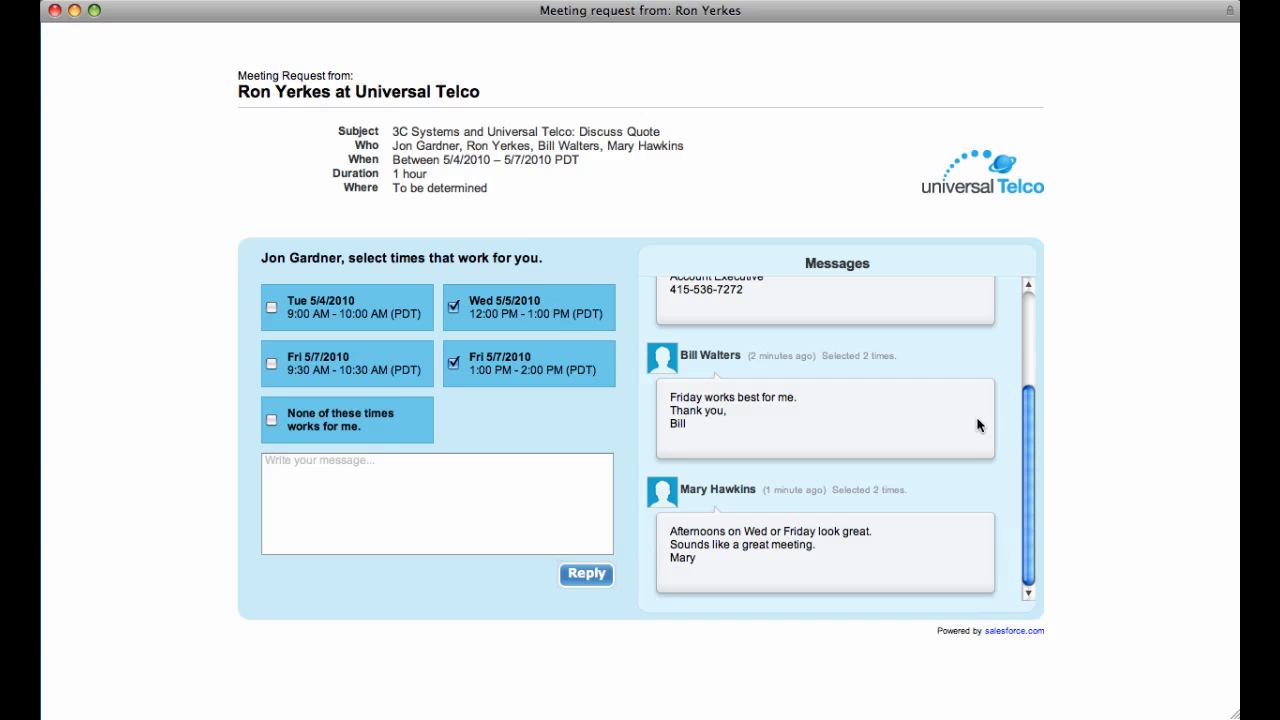
scroll("up", 3)
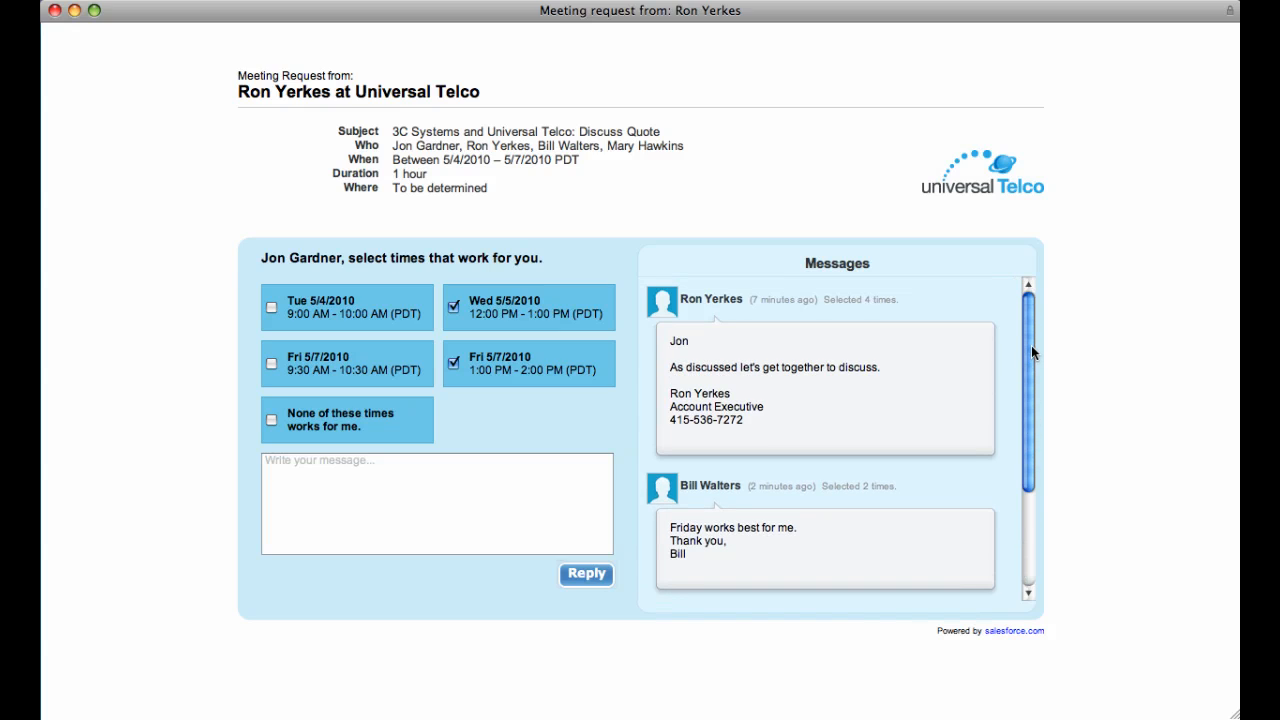
scroll("down", 3)
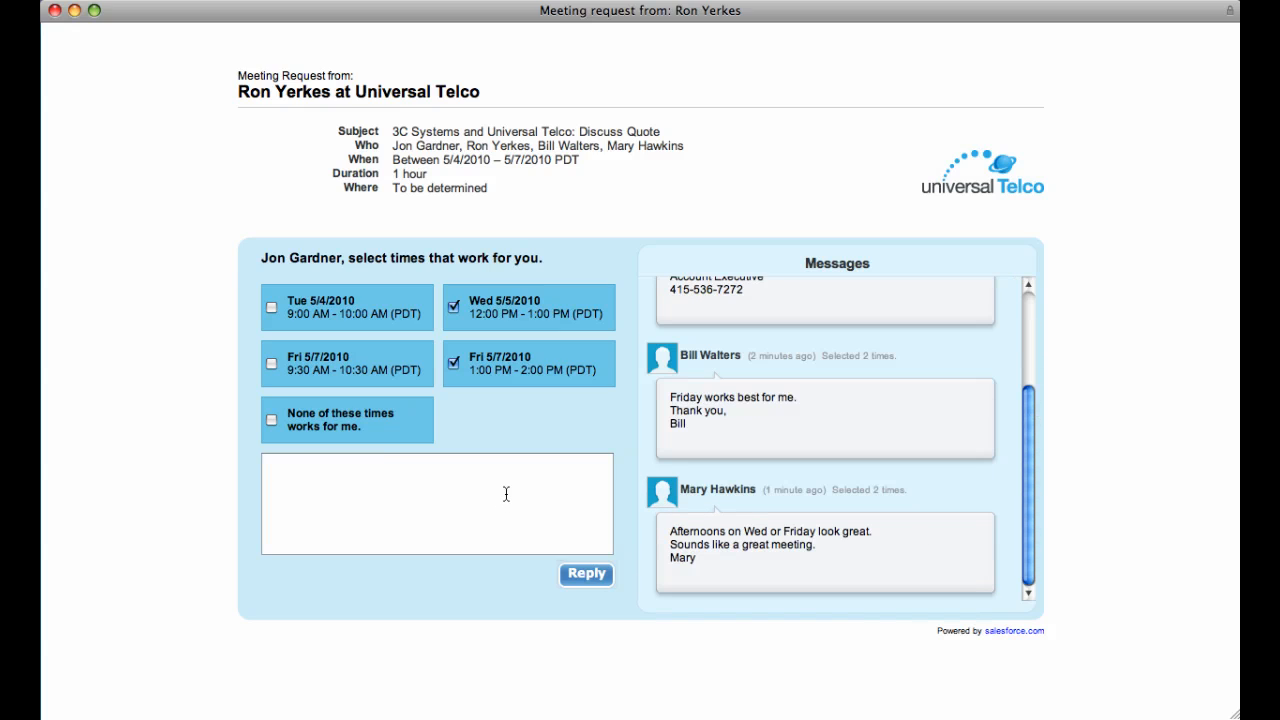
type("Looking forwar")
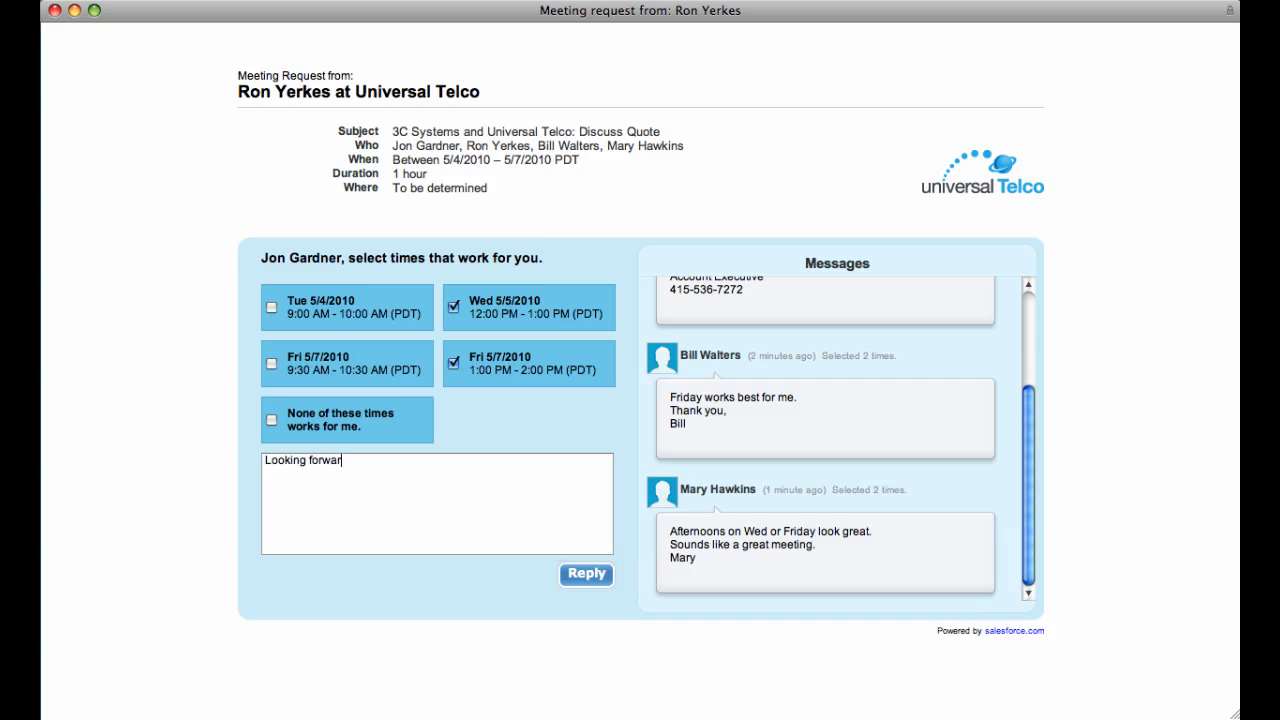
type("d to meeting.")
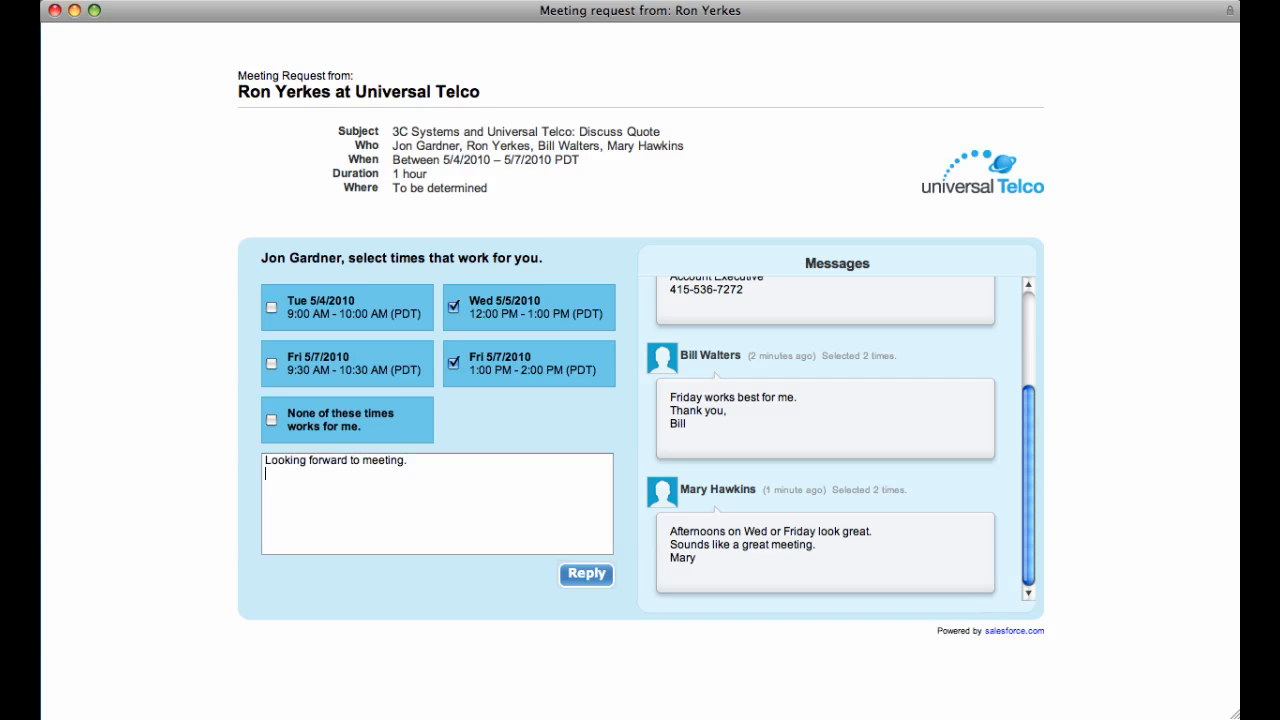
type("Jo")
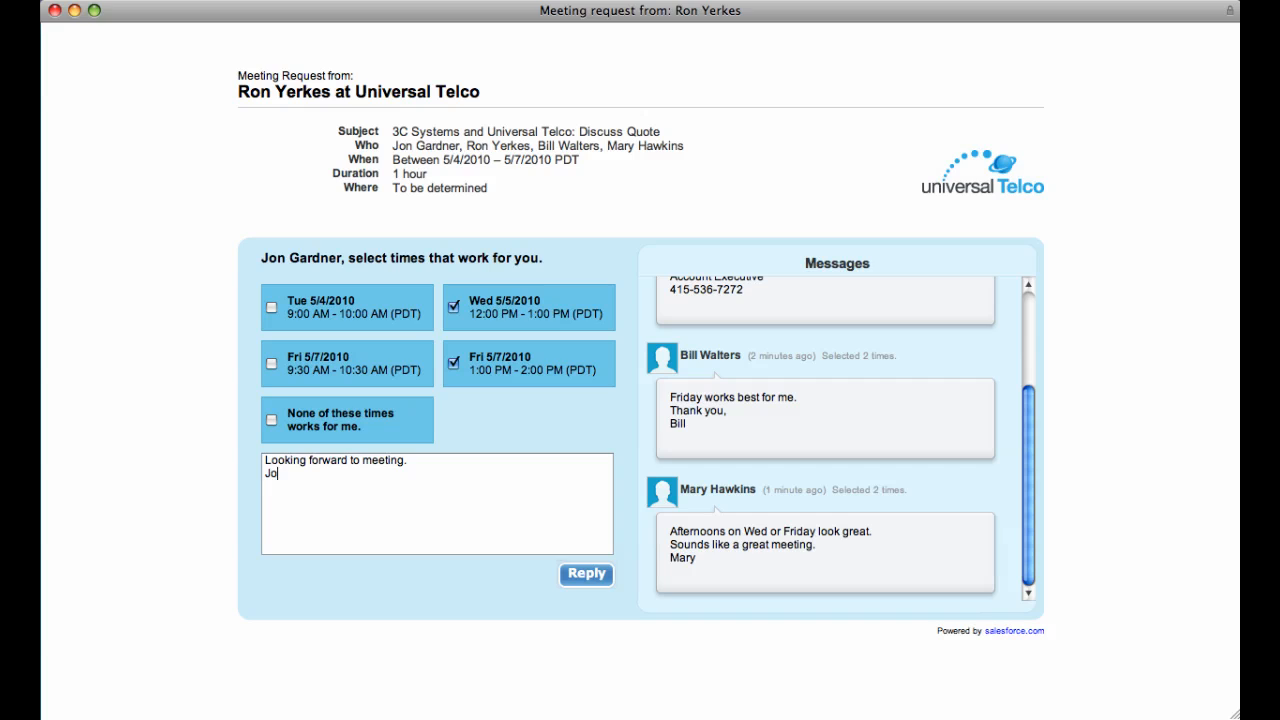
type("n")
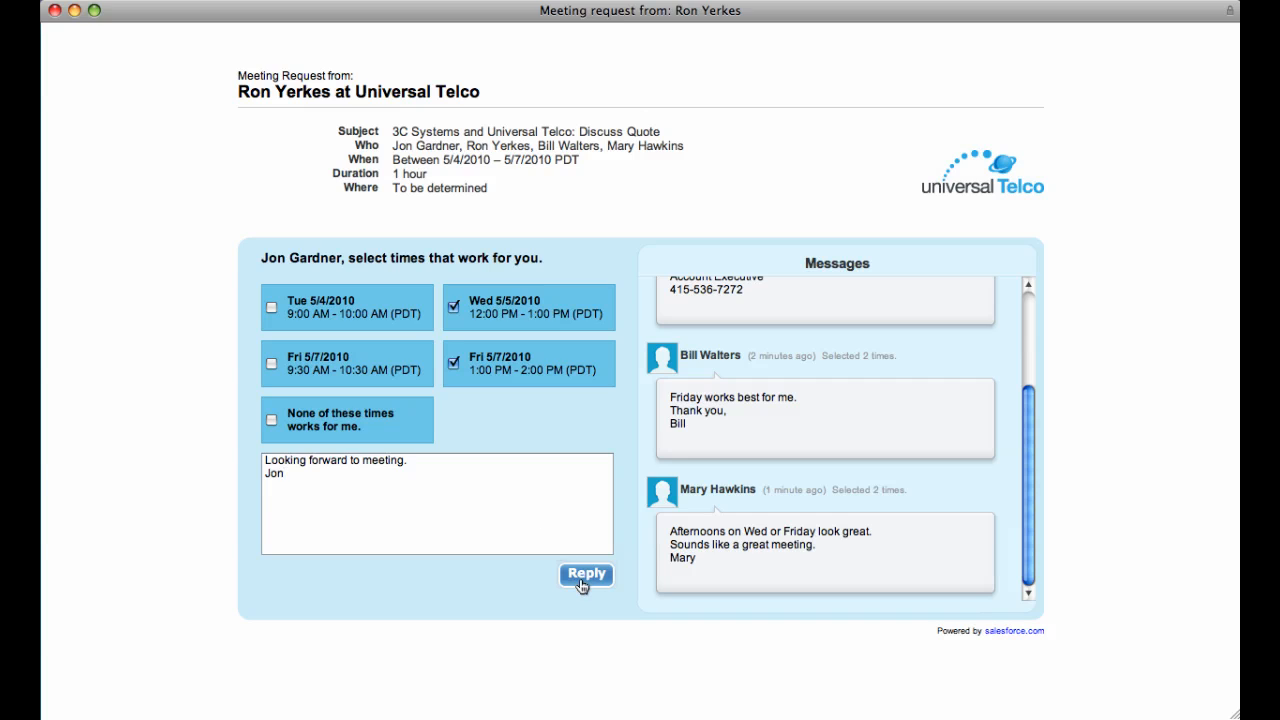
left_click(584, 572)
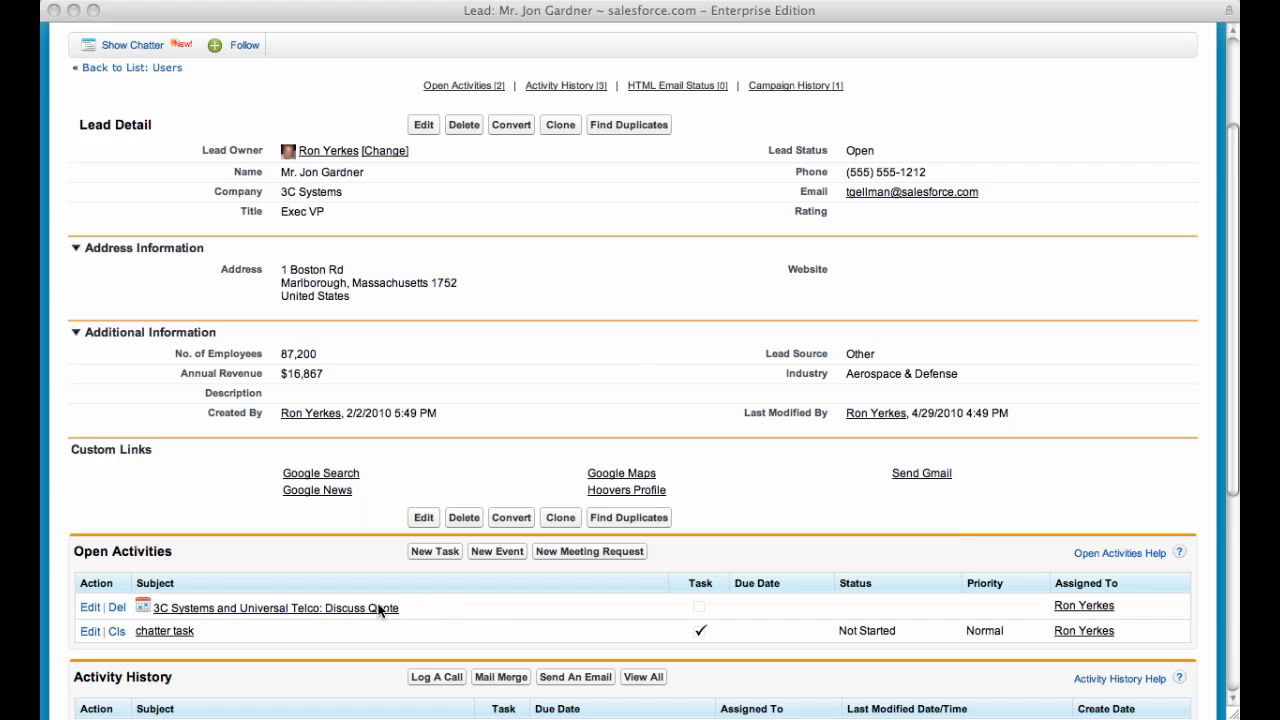
Step: Confirm the Discuss Quote meeting for Fri 5/7 at 1:00 PM and send the confirmation
left_click(588, 552)
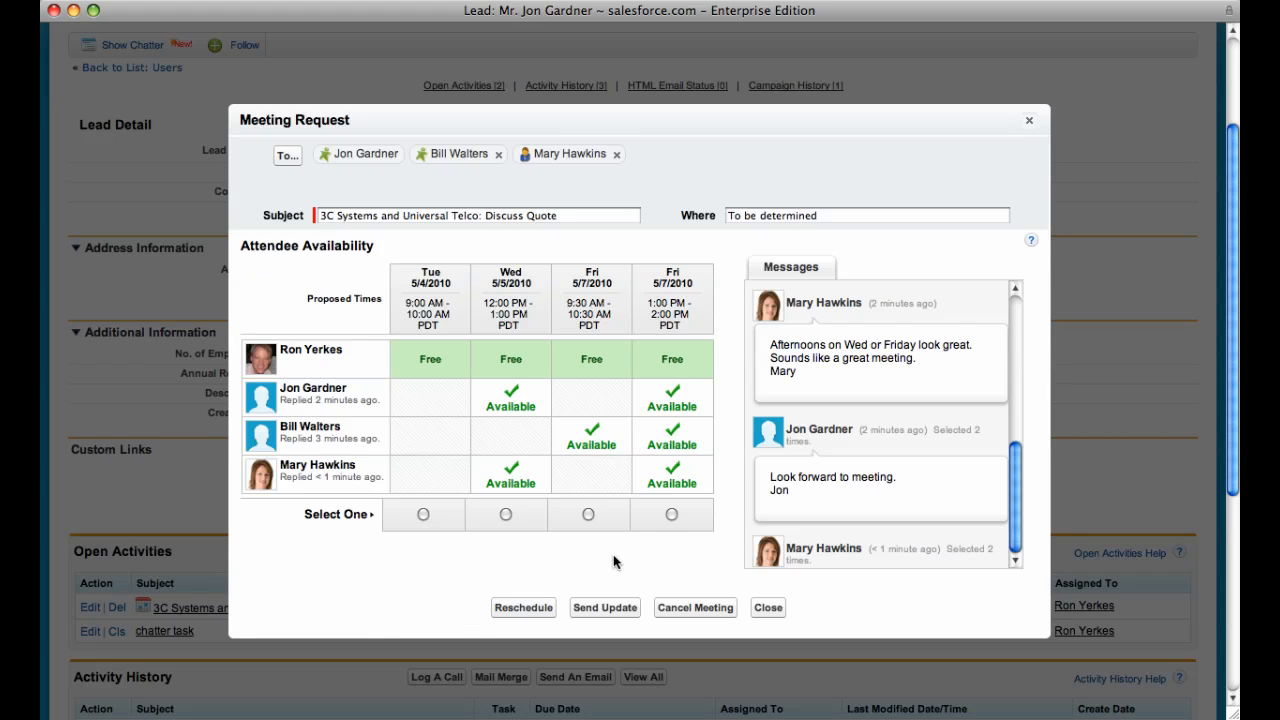
left_click(672, 516)
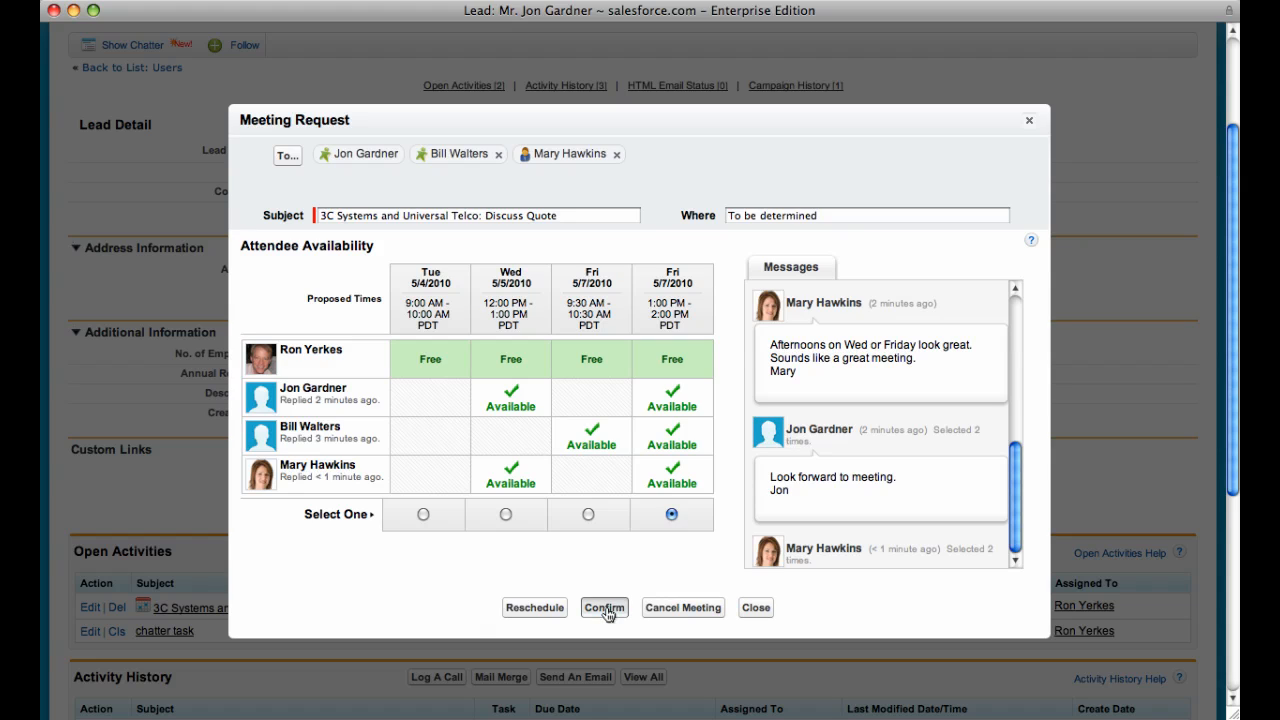
left_click(604, 608)
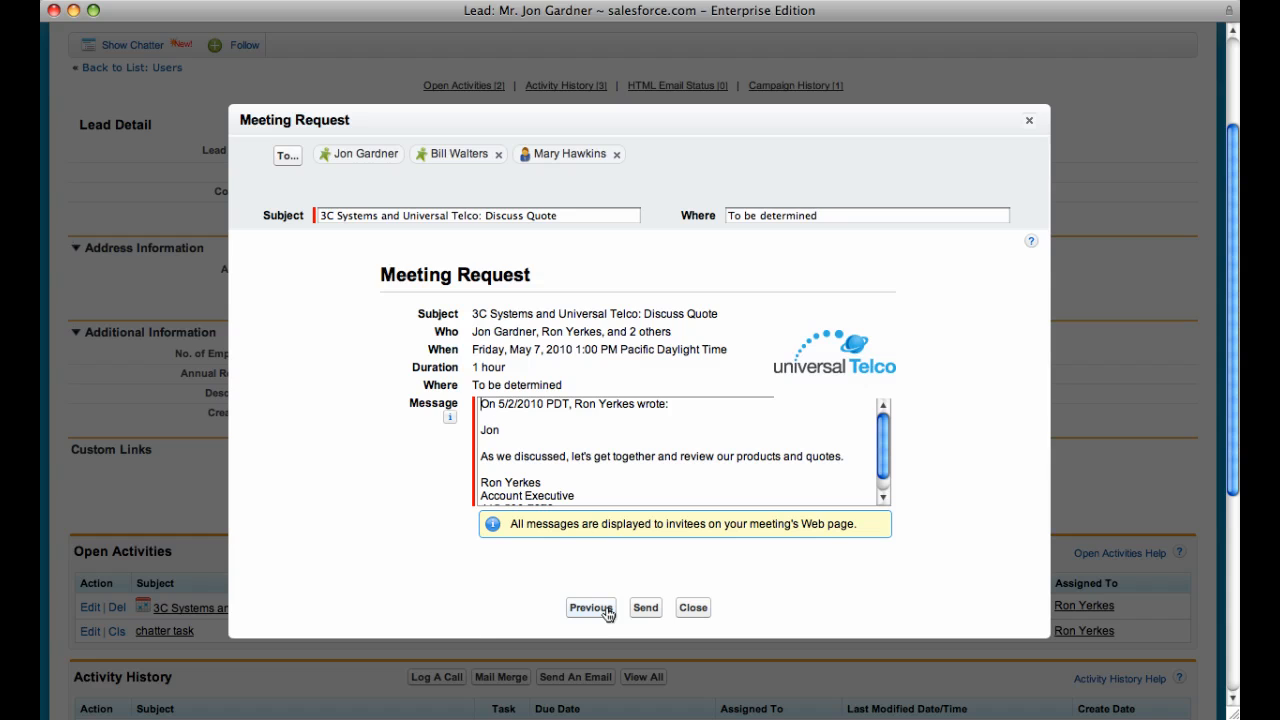
mouse_move(644, 608)
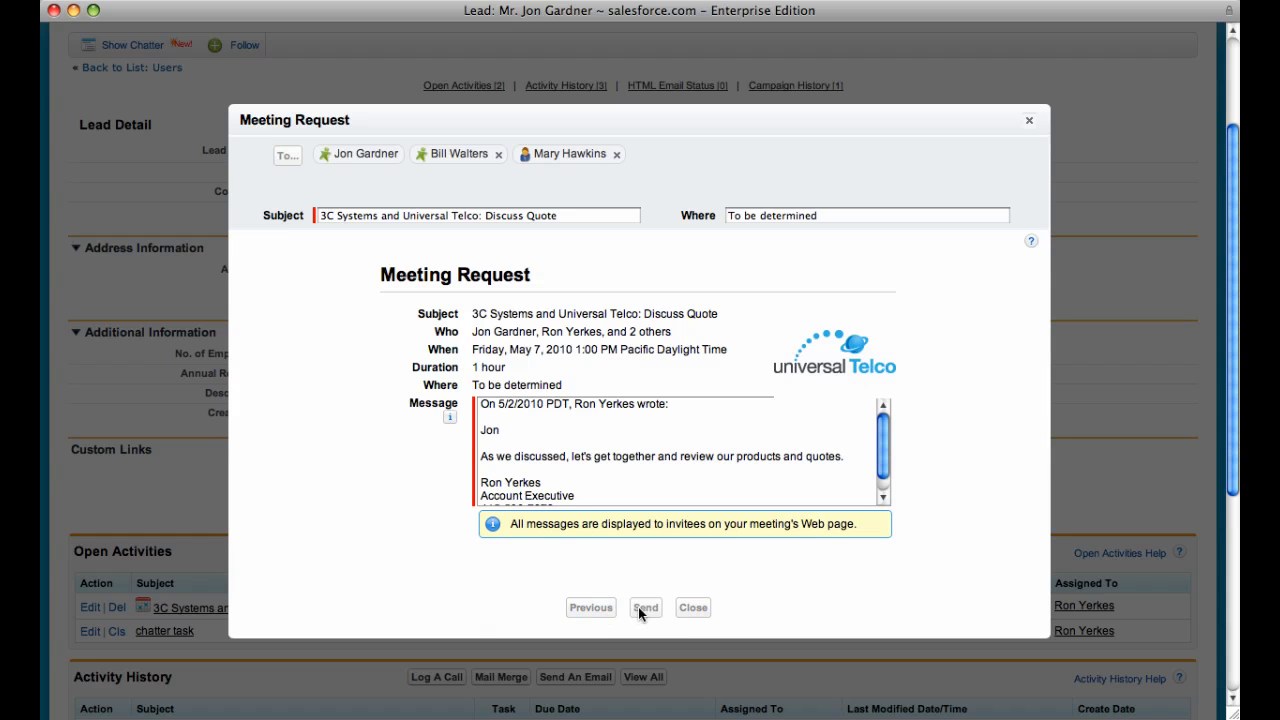
left_click(644, 608)
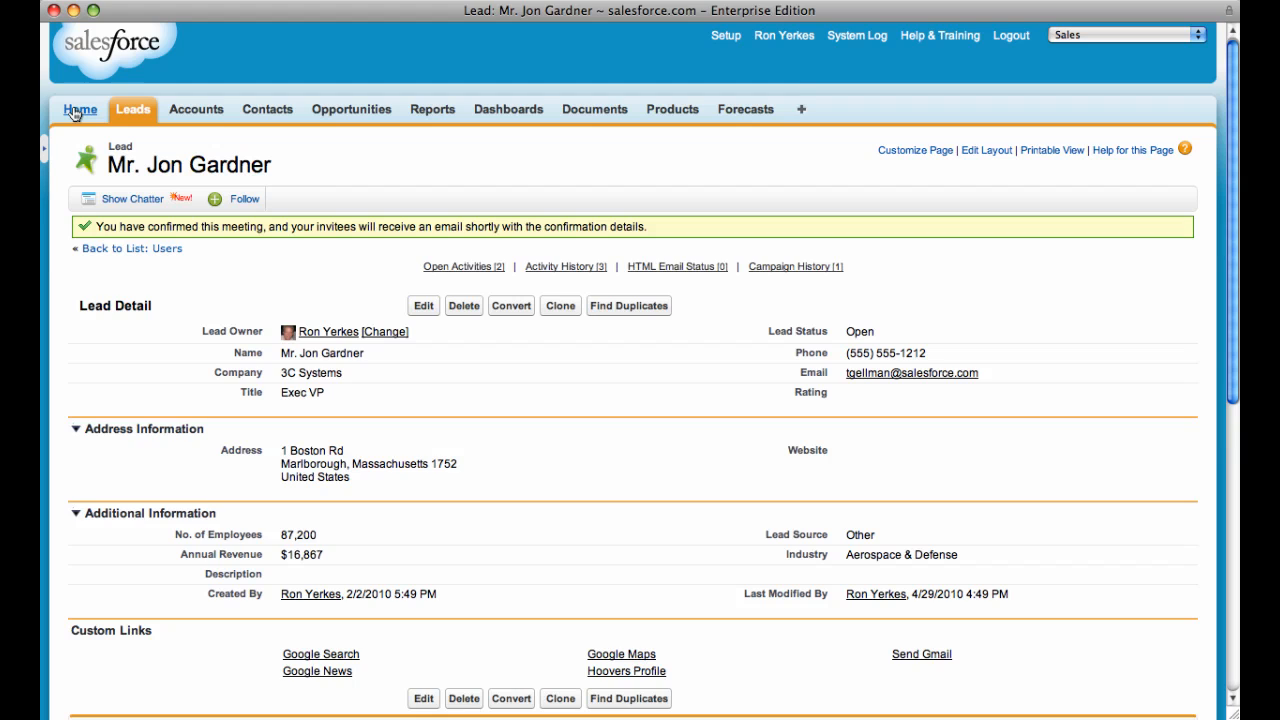
Step: Return to the home page and view the calendar's Requested Meetings listing
left_click(80, 108)
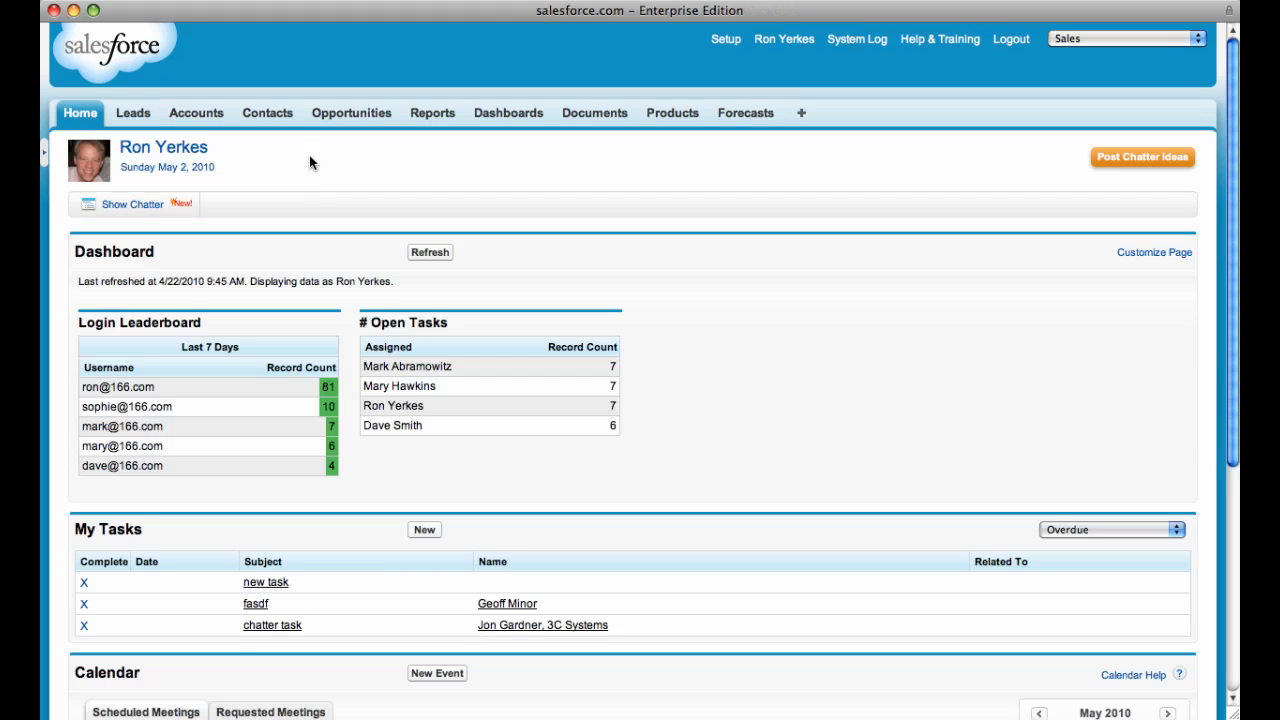
scroll("down", 3)
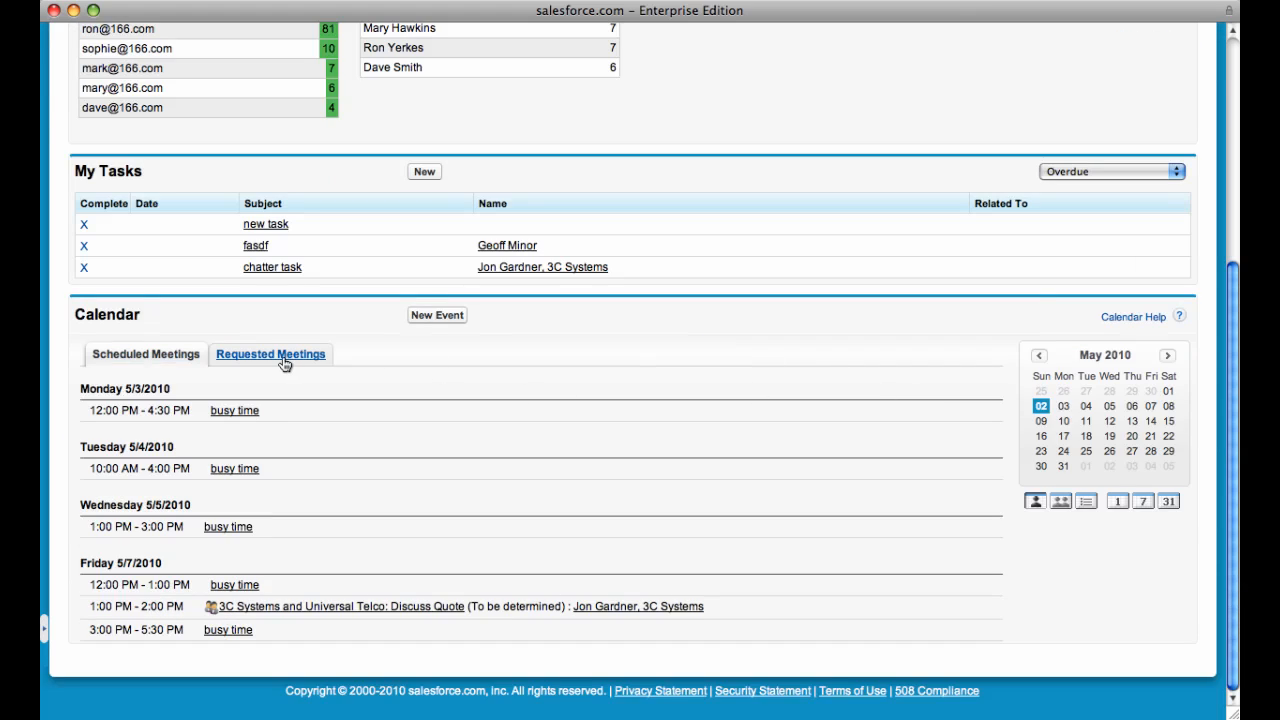
scroll("up", 3)
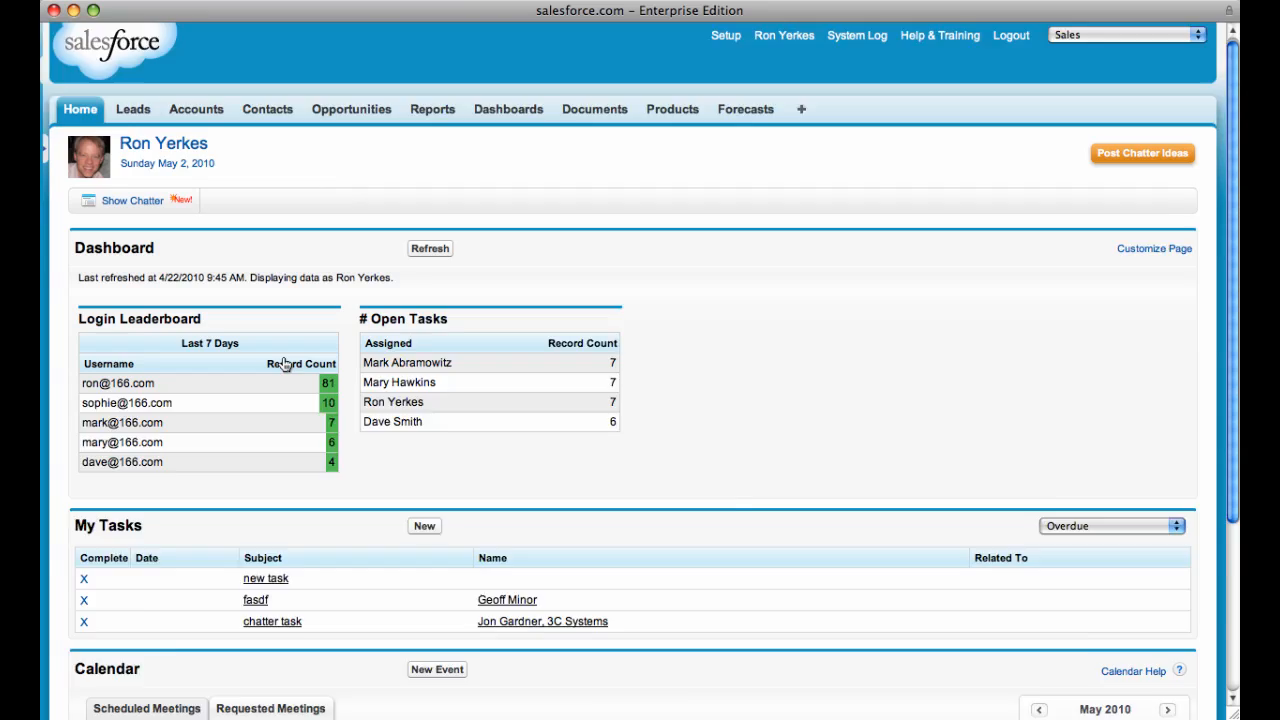
scroll("down", 3)
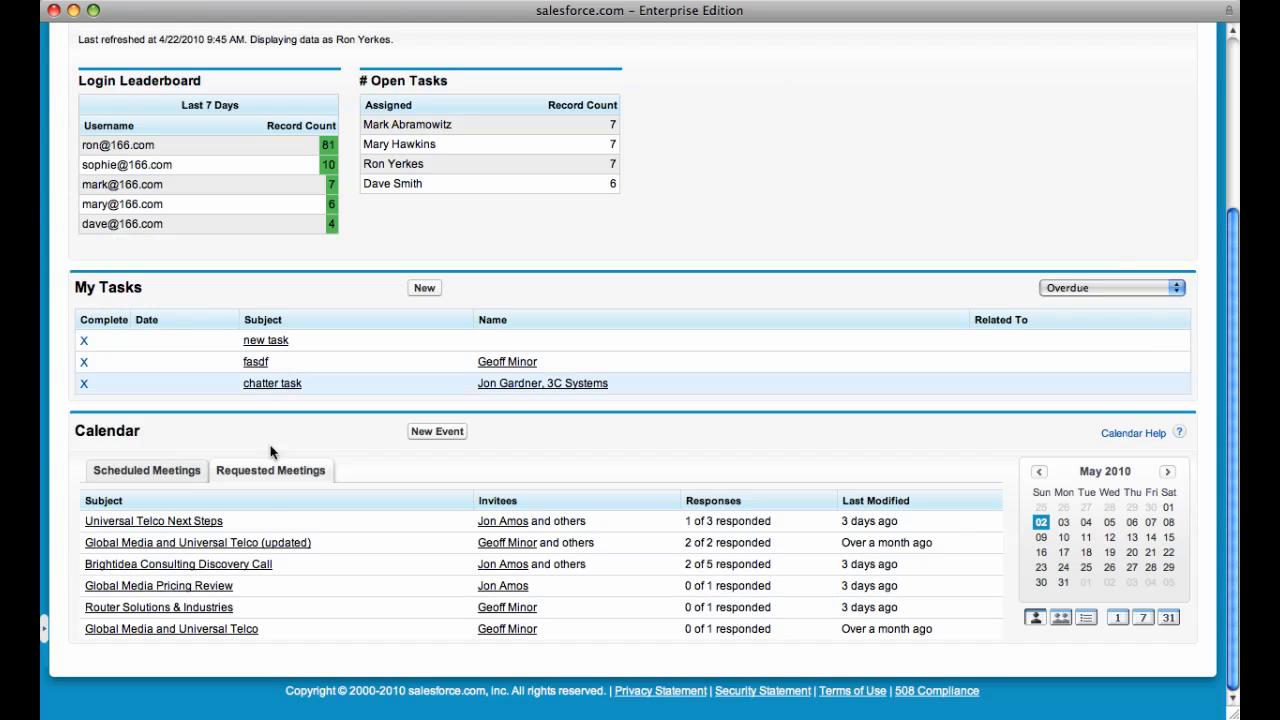
mouse_move(206, 560)
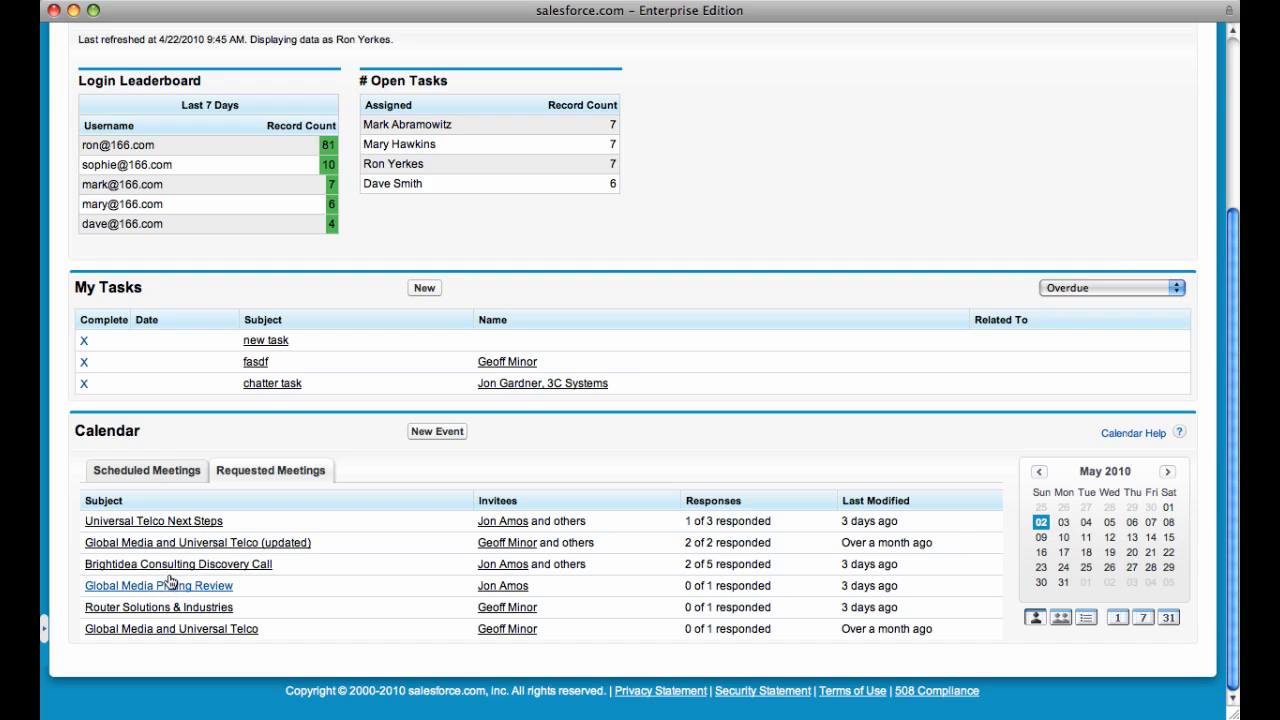
mouse_move(168, 638)
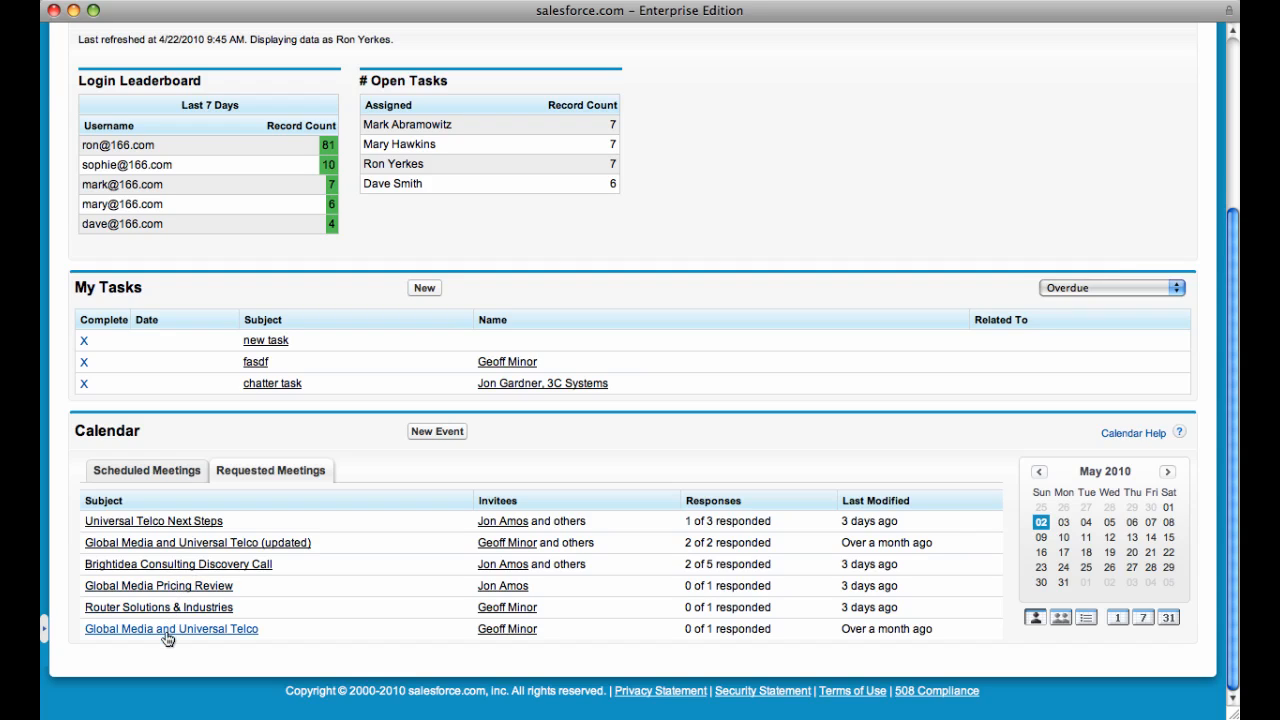
mouse_move(154, 520)
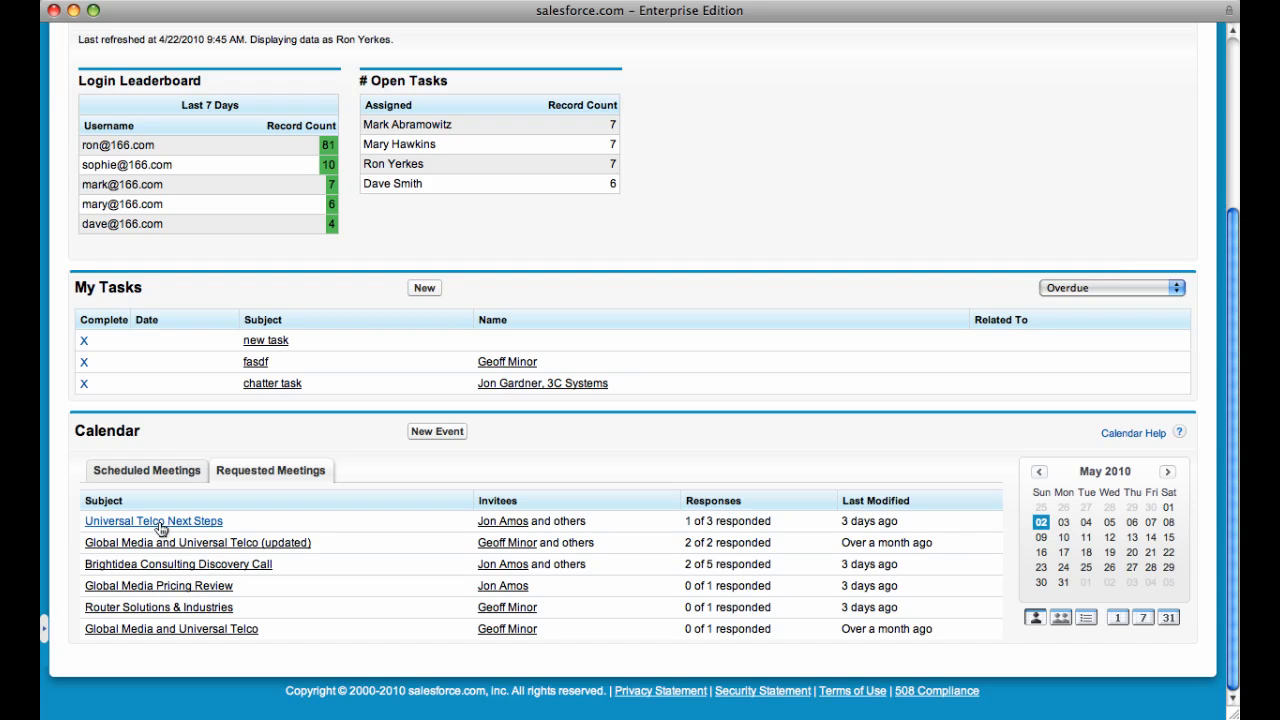